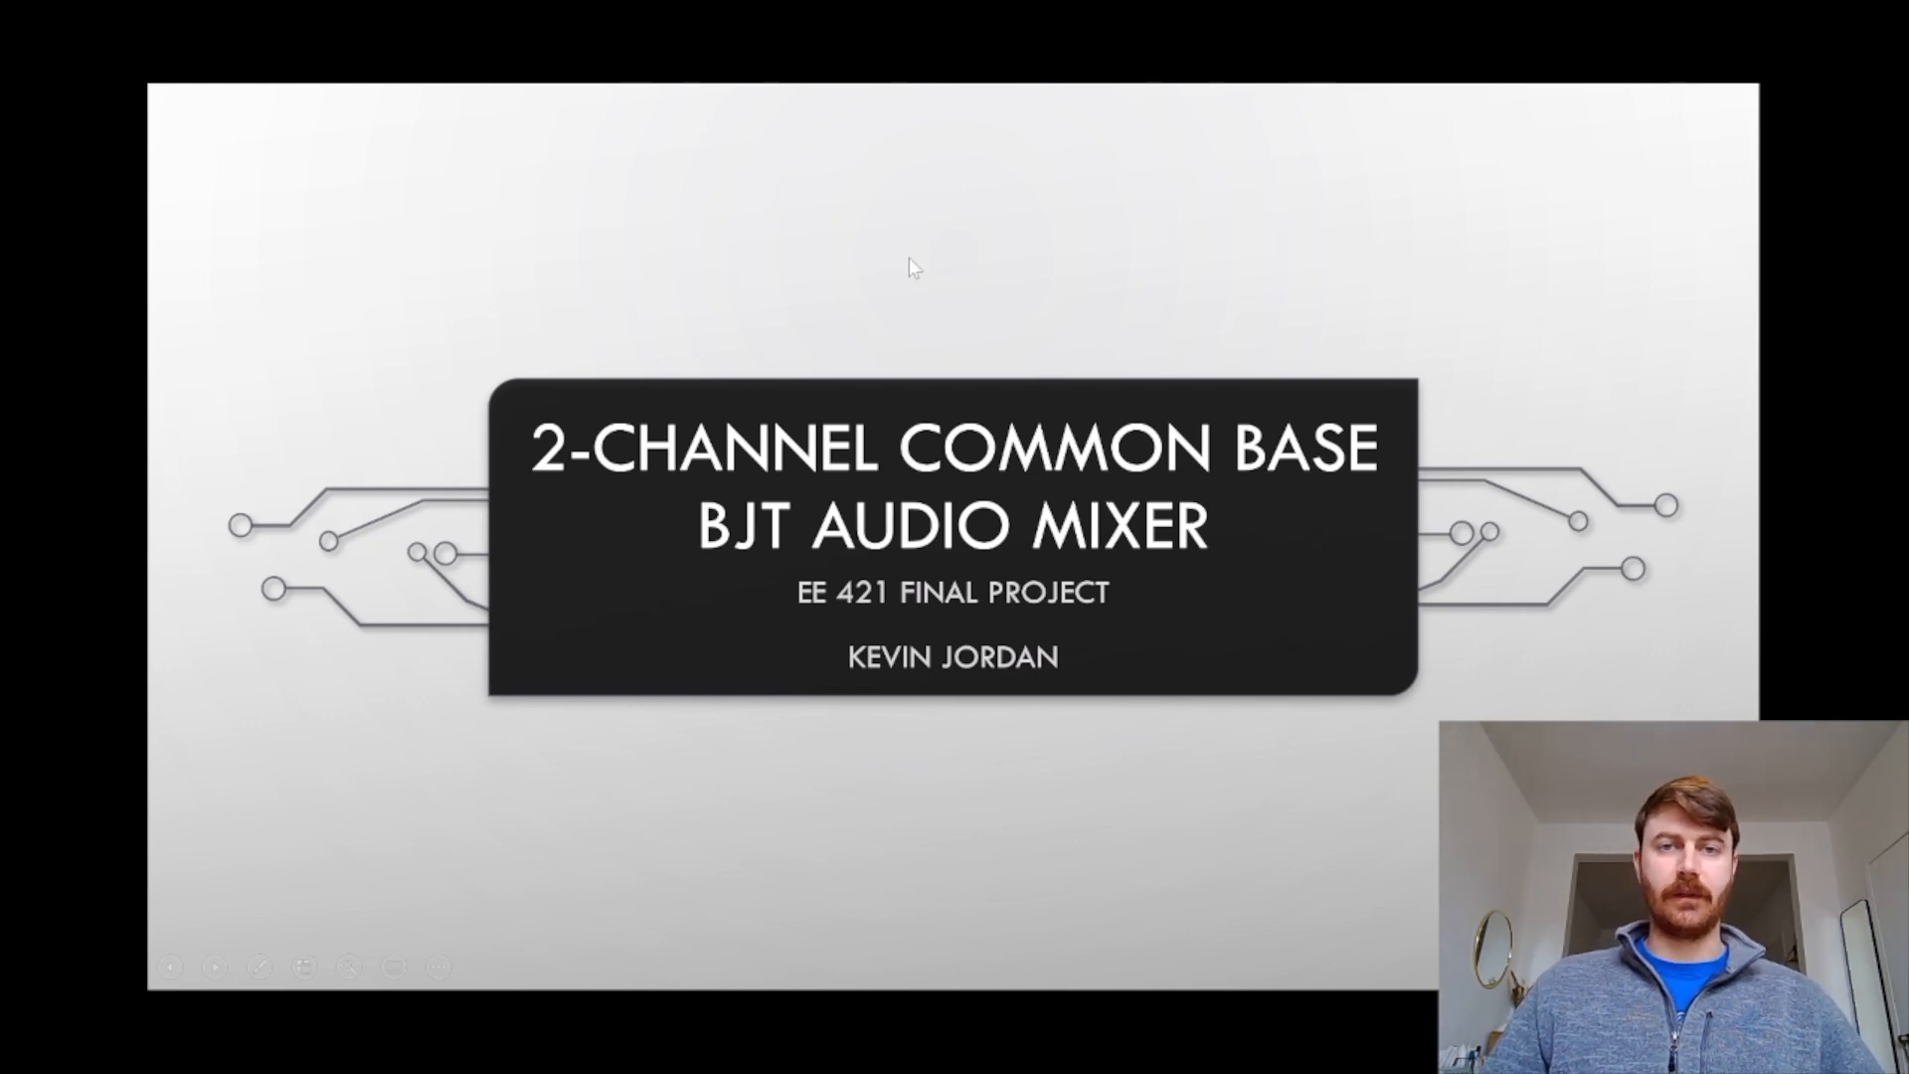
Step: Advance the slideshow from the title slide to the Initial Research & Design schematic slide
{"action": "key", "text": "right"}
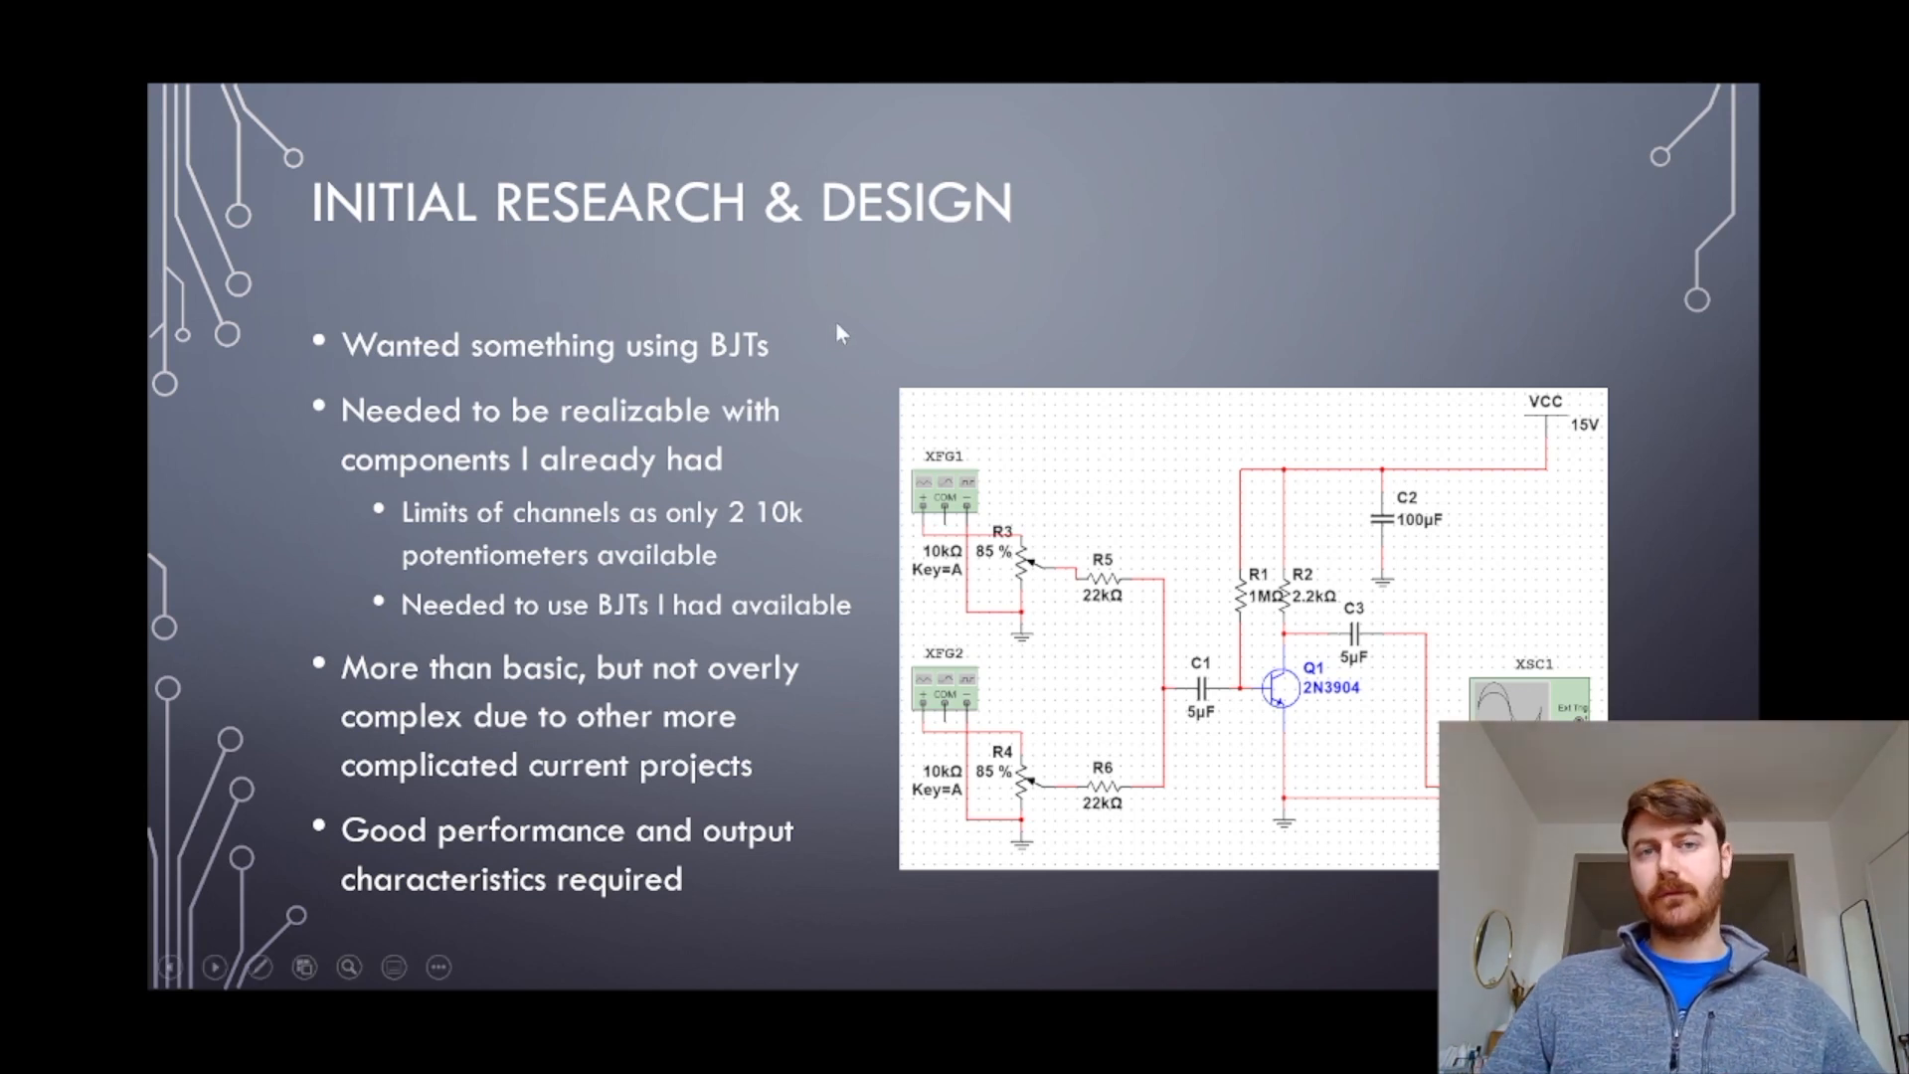
Step: Advance to the follow-up Research & Design slide showing distortion and simulation waveforms
{"action": "key", "text": "Right"}
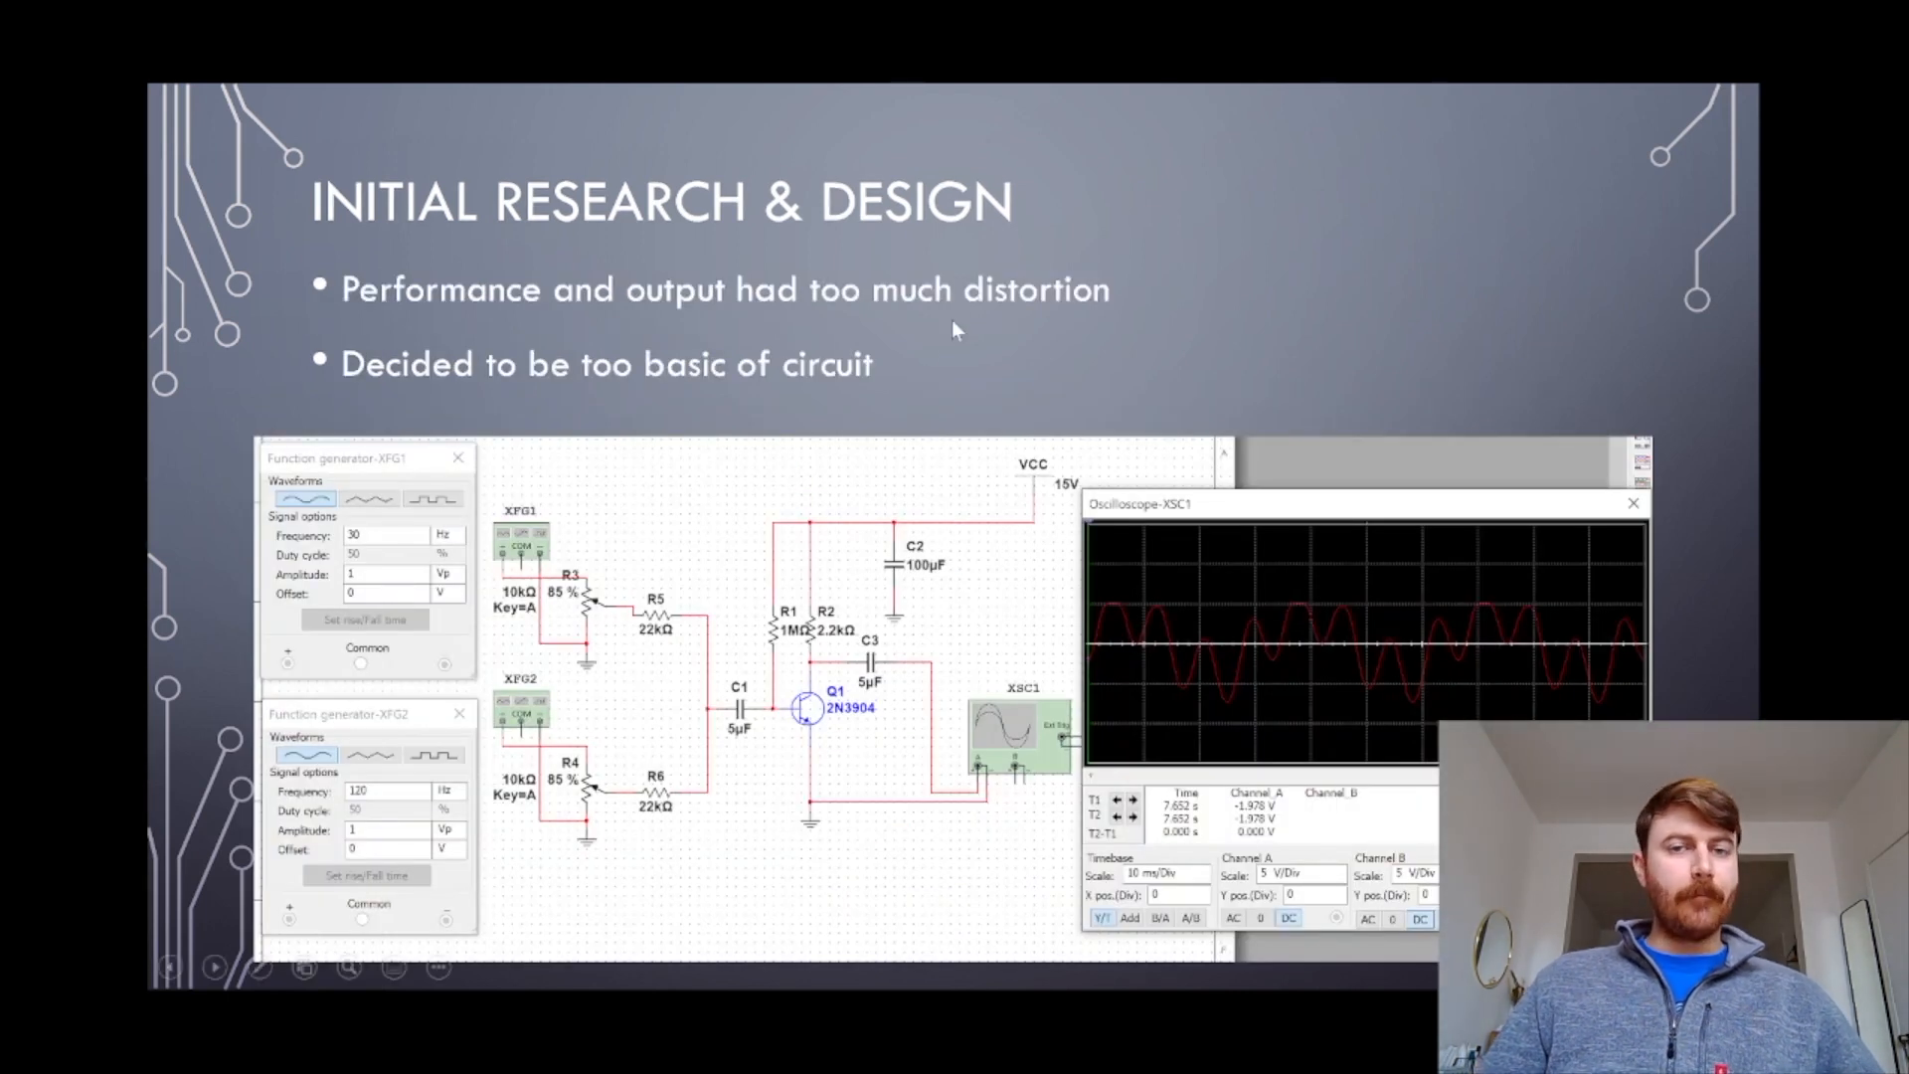
{"action": "mouse_move", "coordinate": [698, 549]}
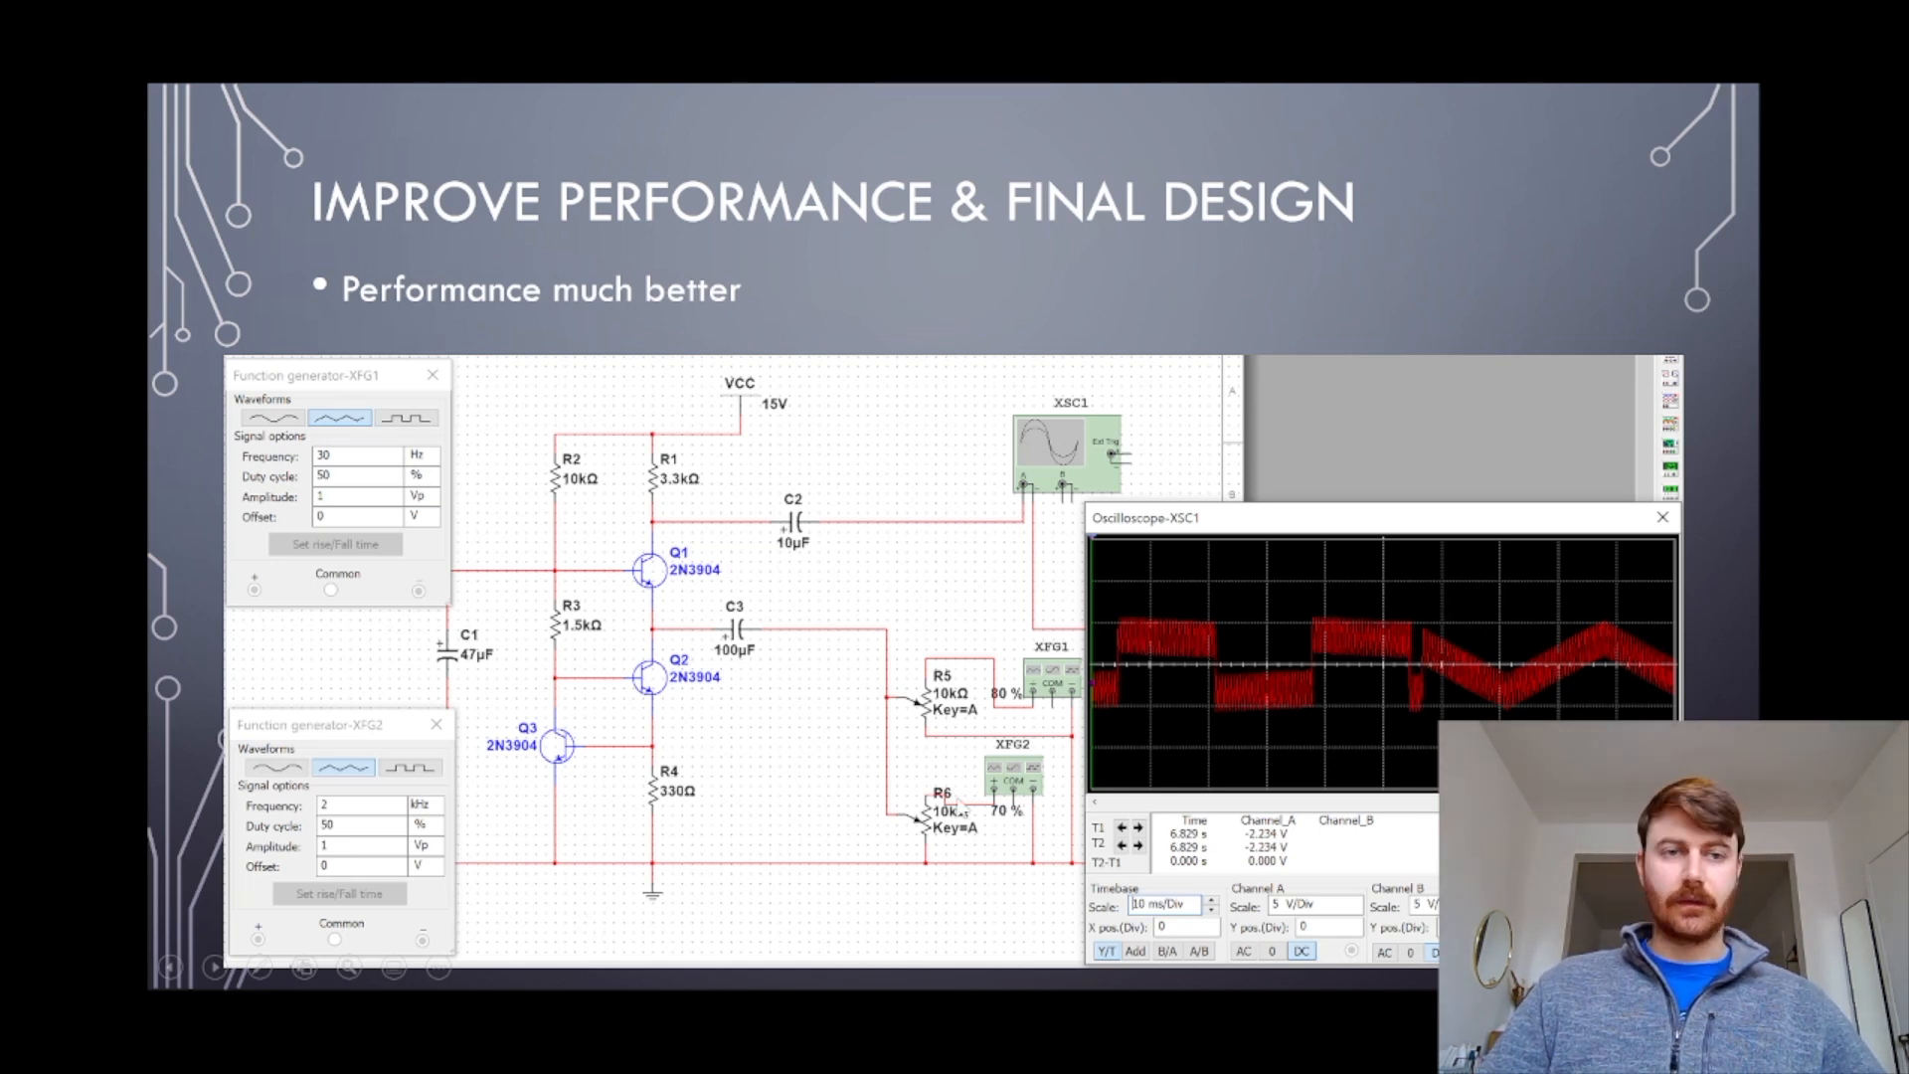
{"action": "mouse_move", "coordinate": [1400, 658]}
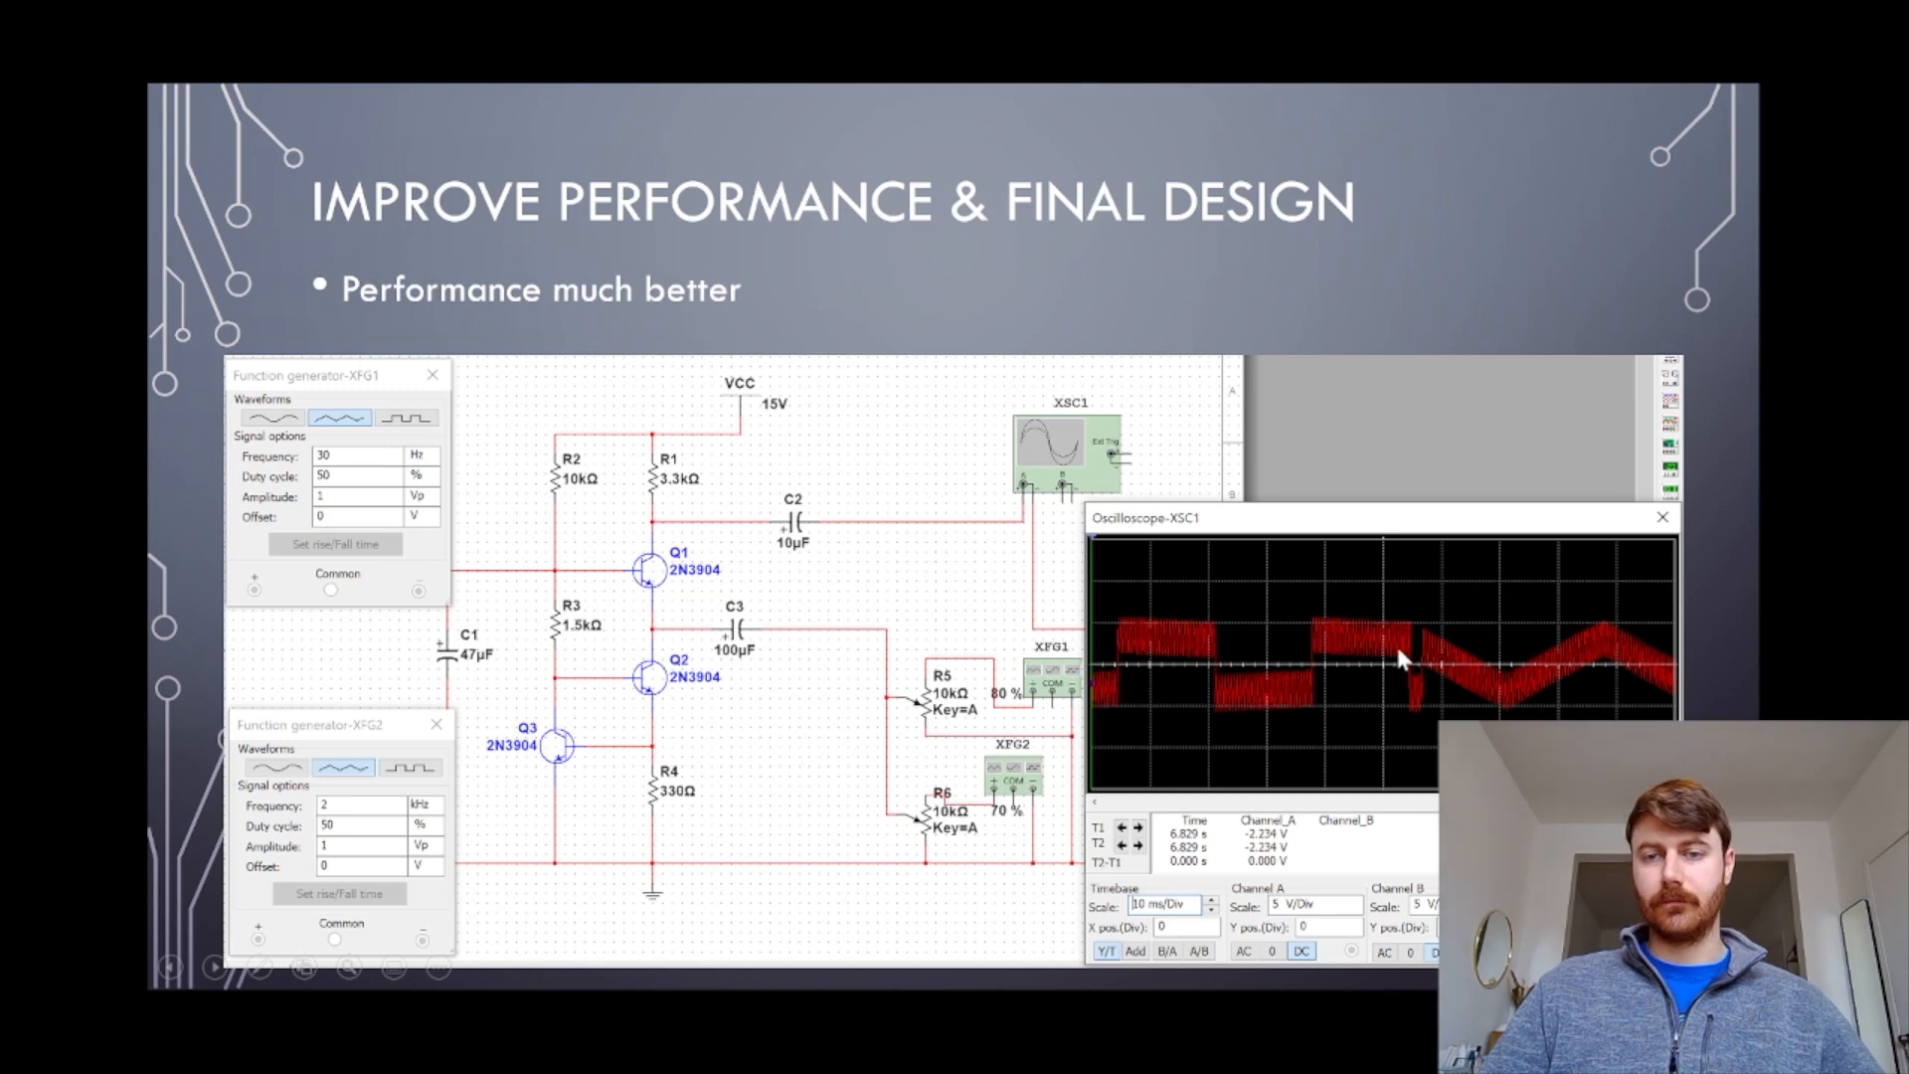
{"action": "mouse_move", "coordinate": [1499, 698]}
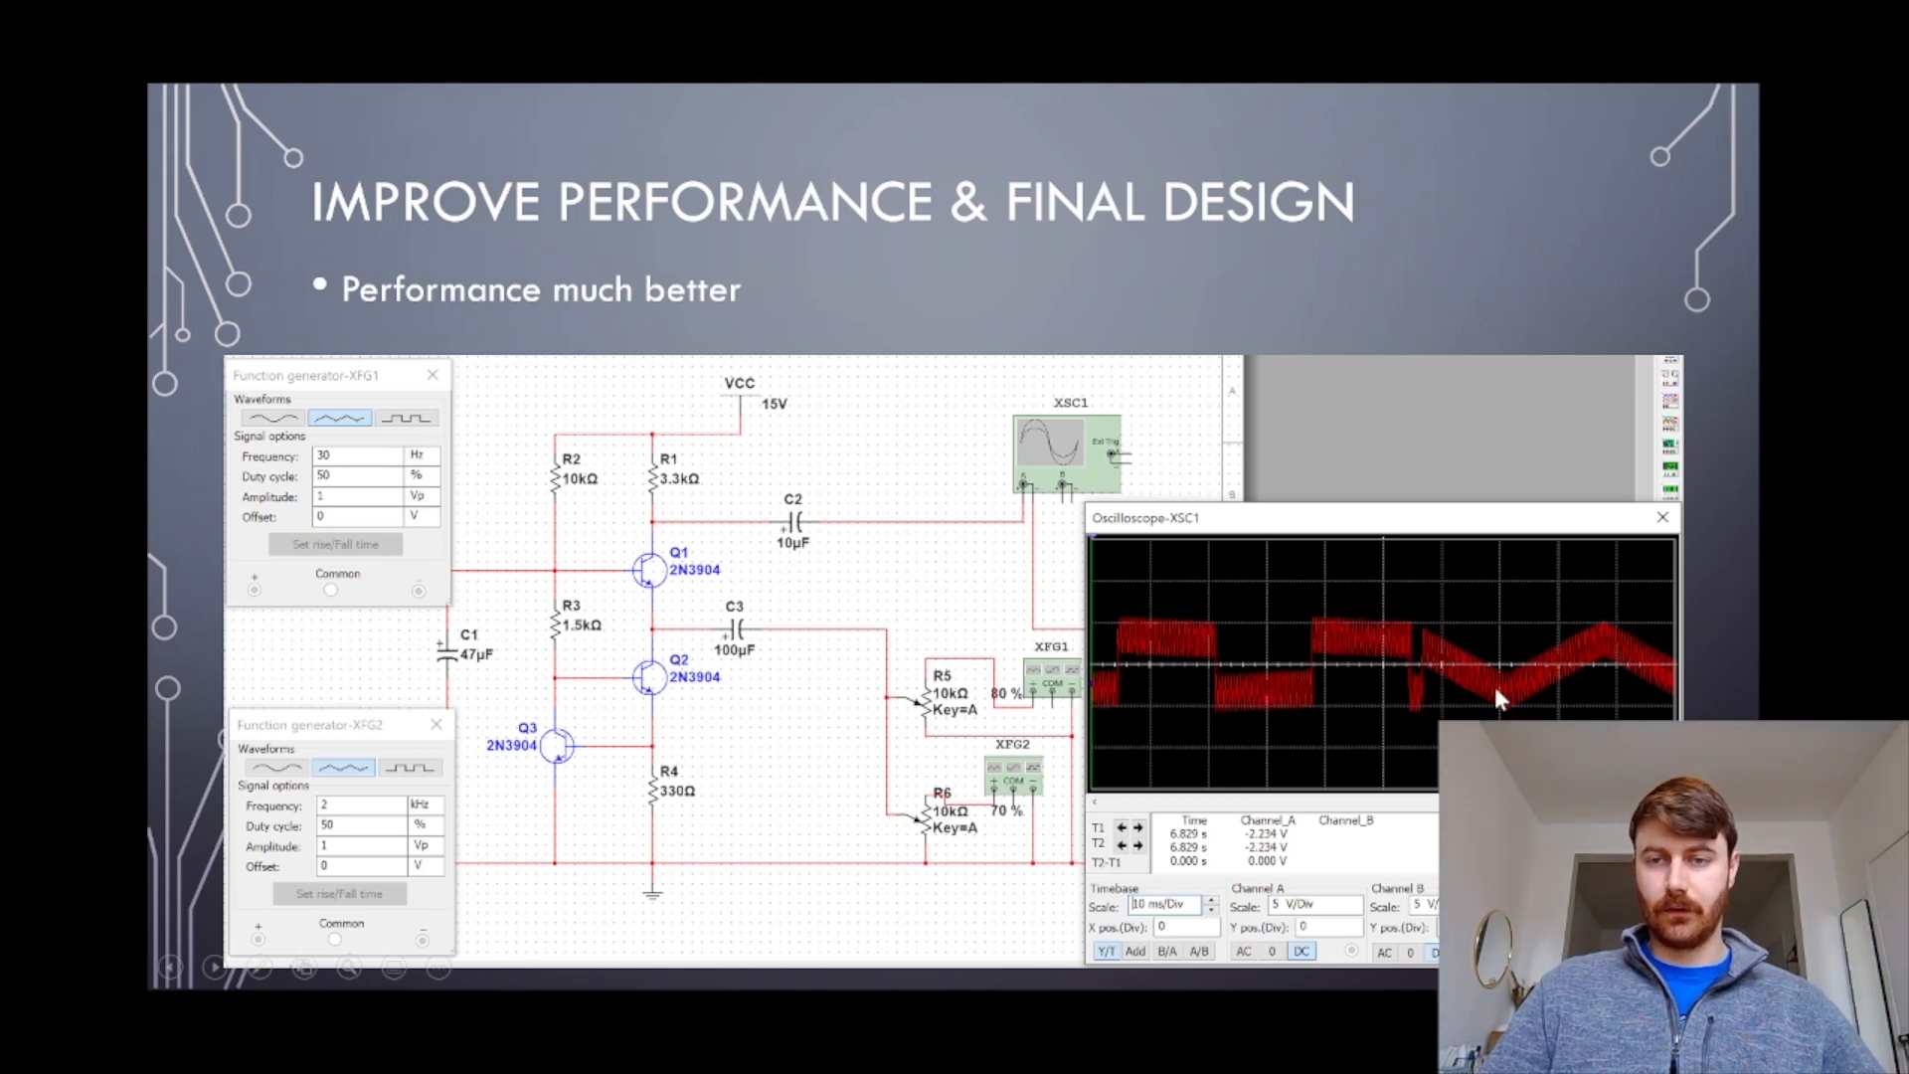
{"action": "mouse_move", "coordinate": [1694, 682]}
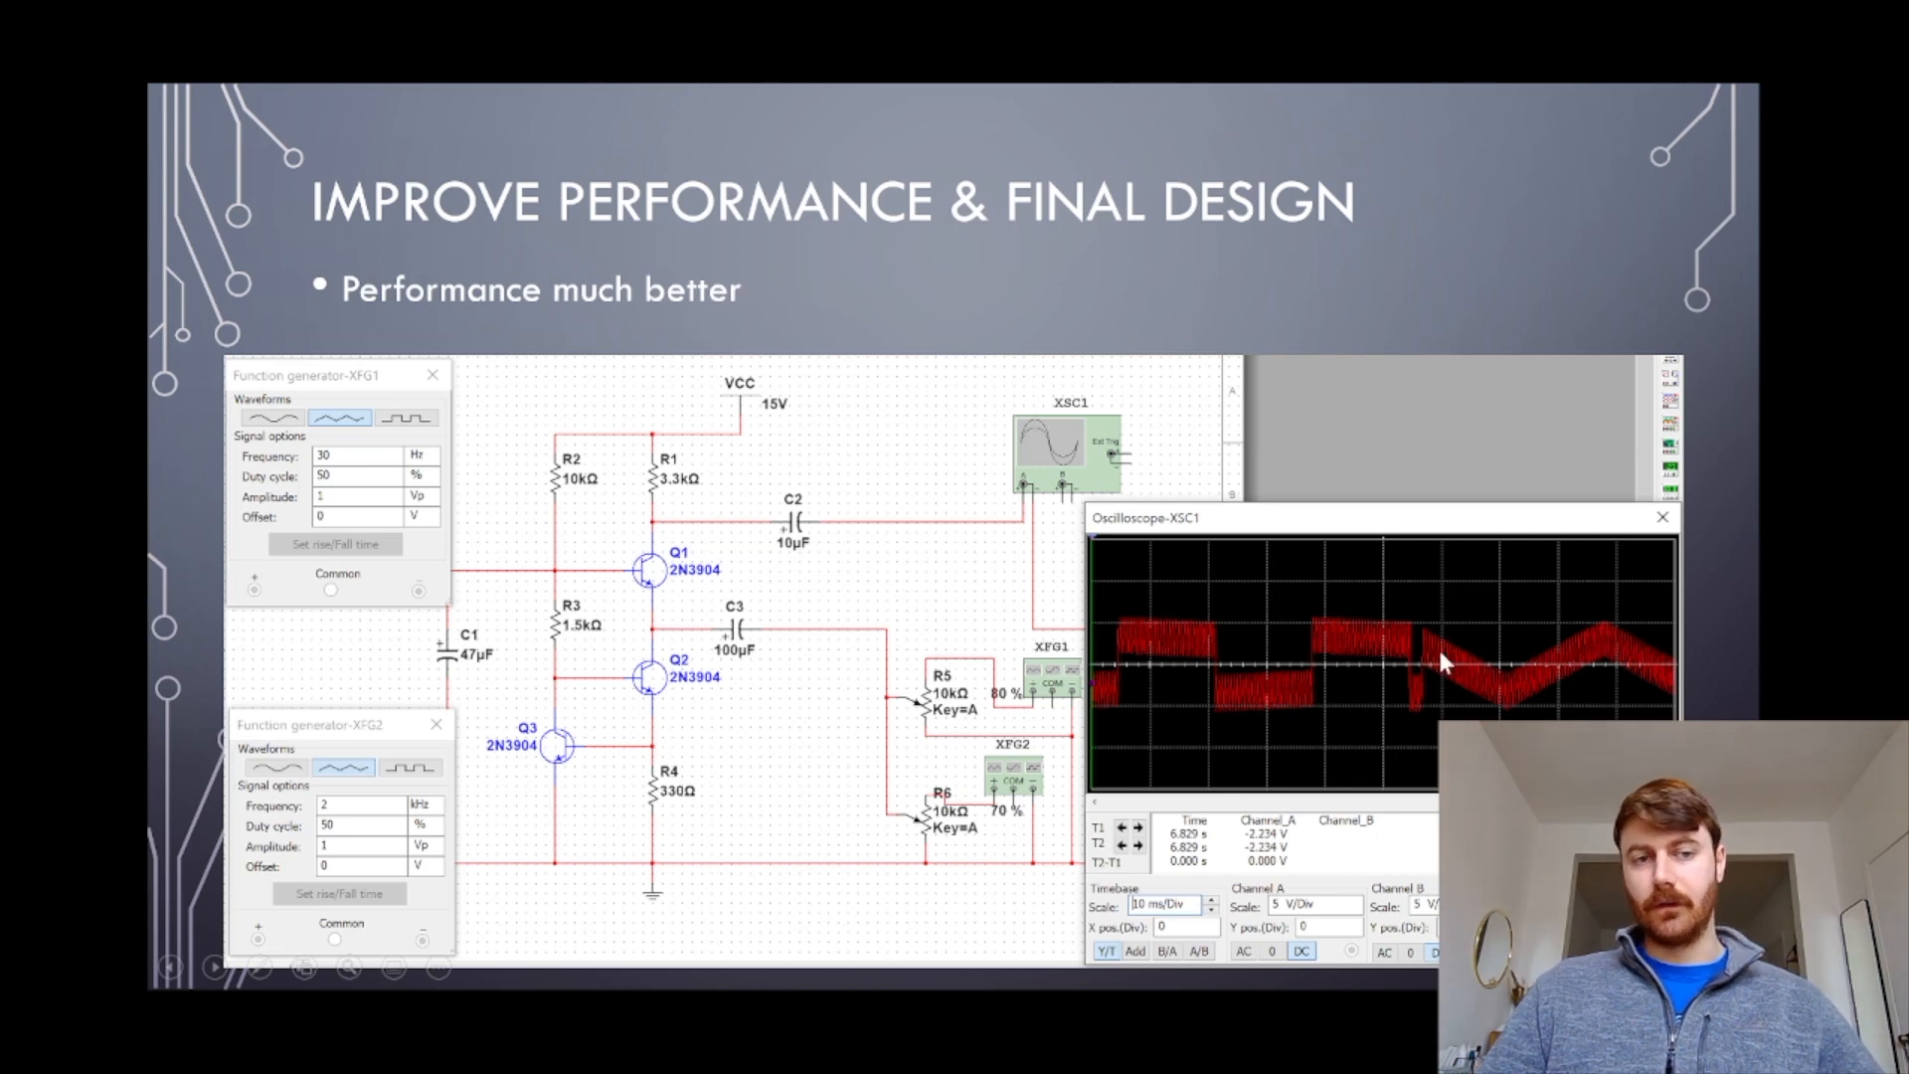
{"action": "mouse_move", "coordinate": [974, 612]}
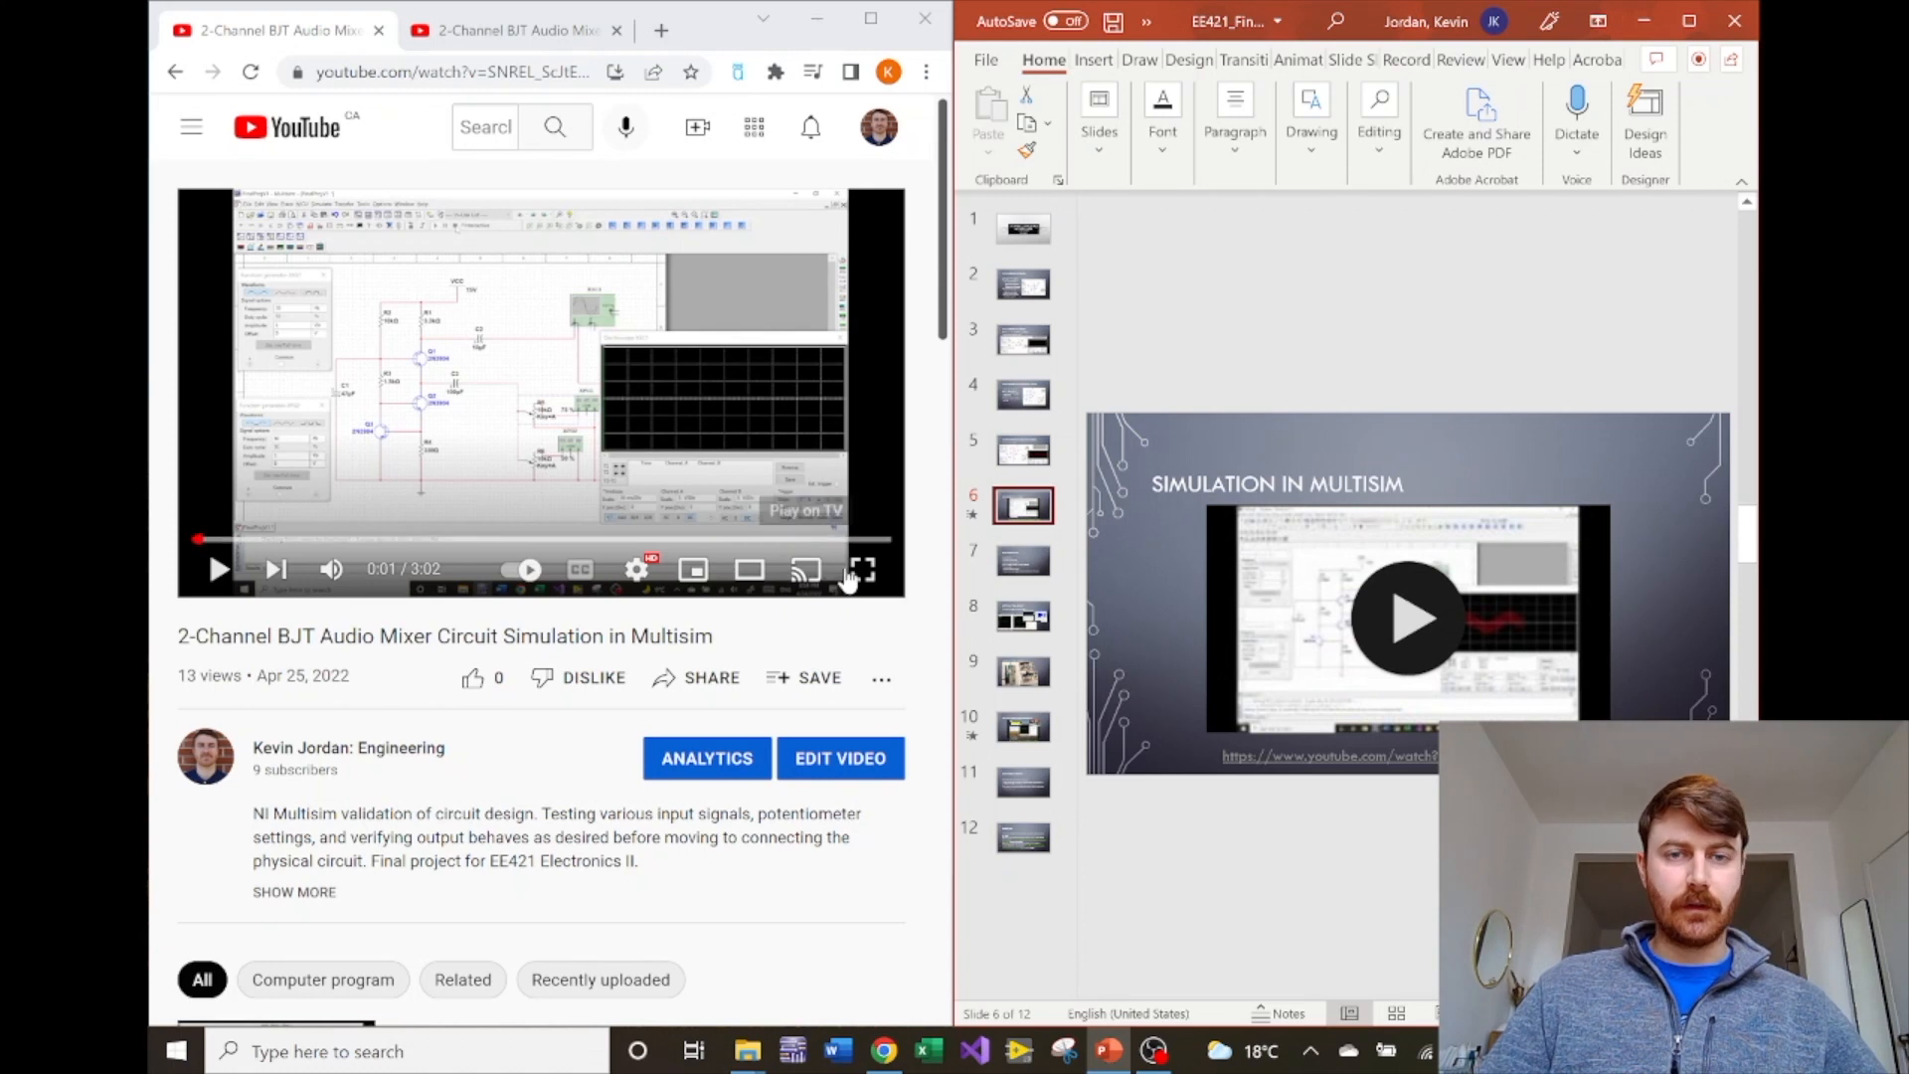
Step: Play the Multisim simulation video full screen and skip ahead to the mixer settings change
{"action": "left_click", "coordinate": [865, 569]}
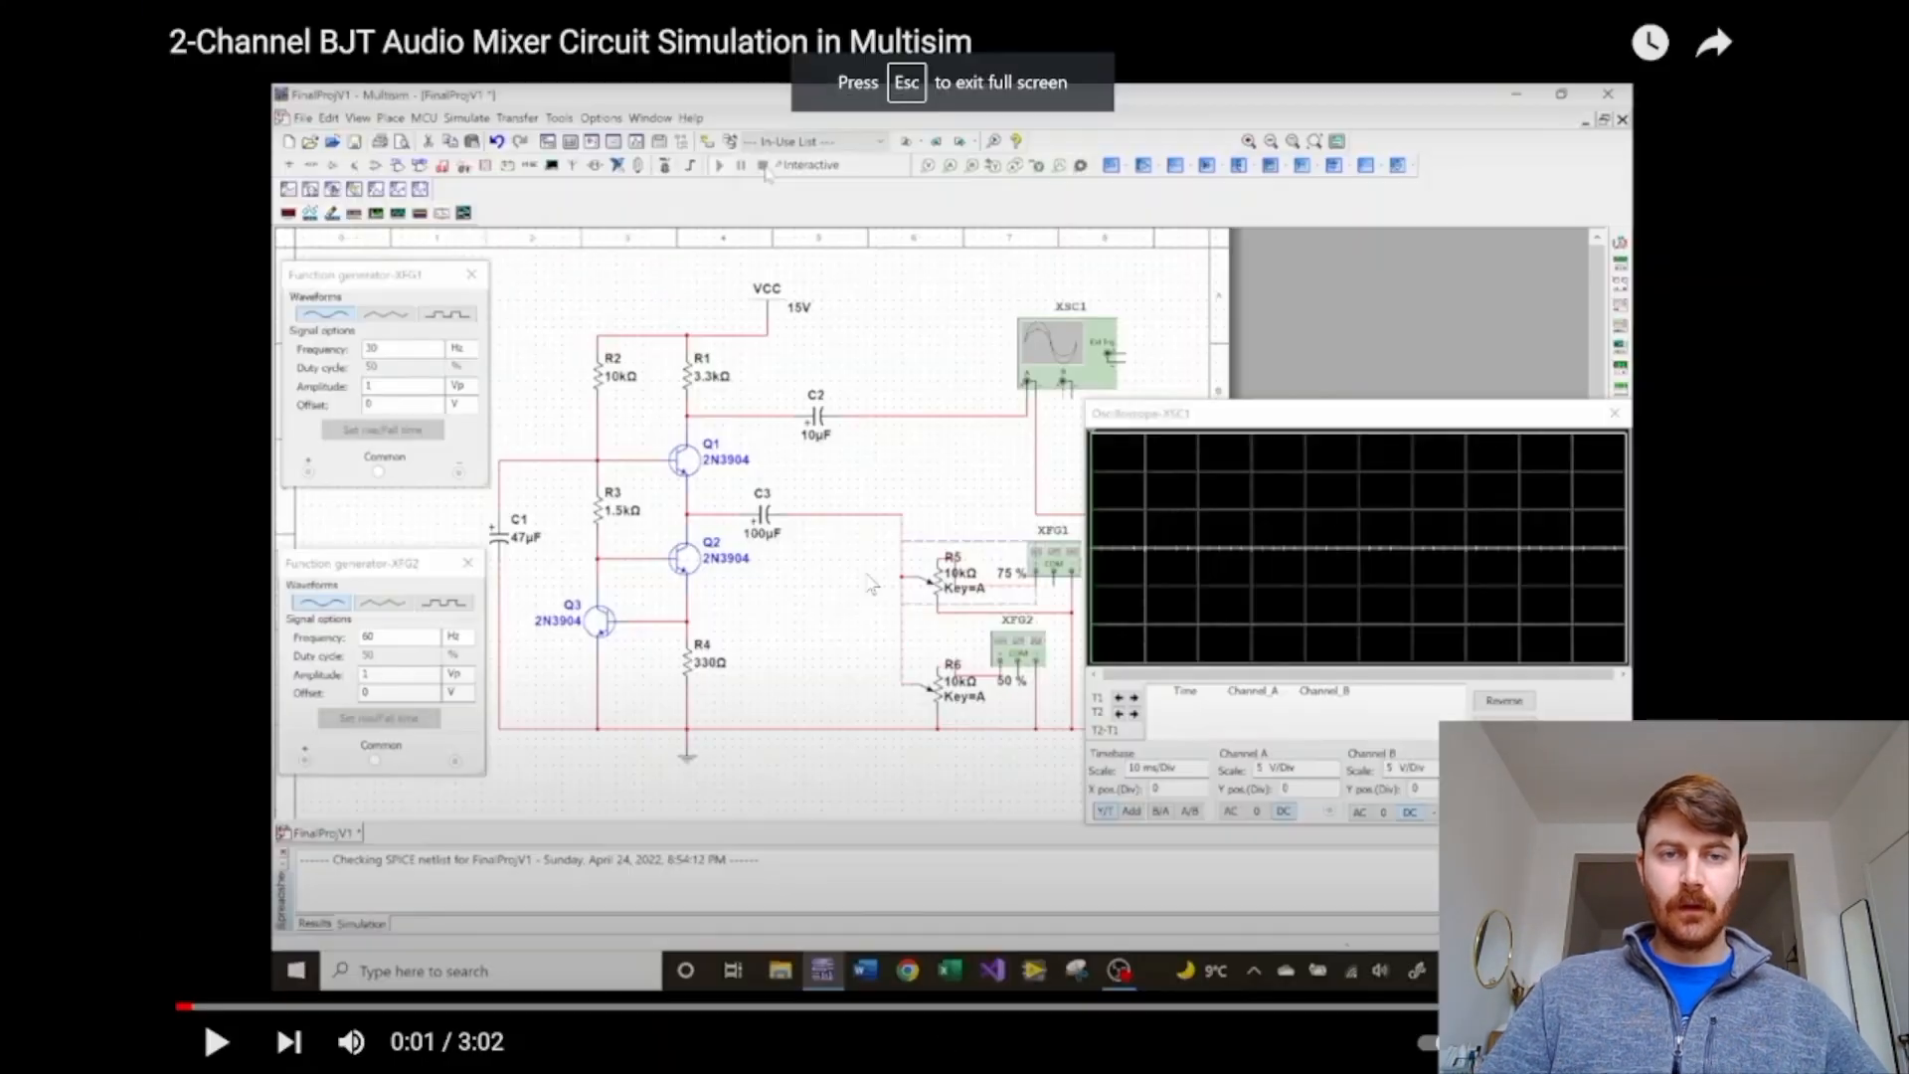
{"action": "left_click", "coordinate": [717, 165]}
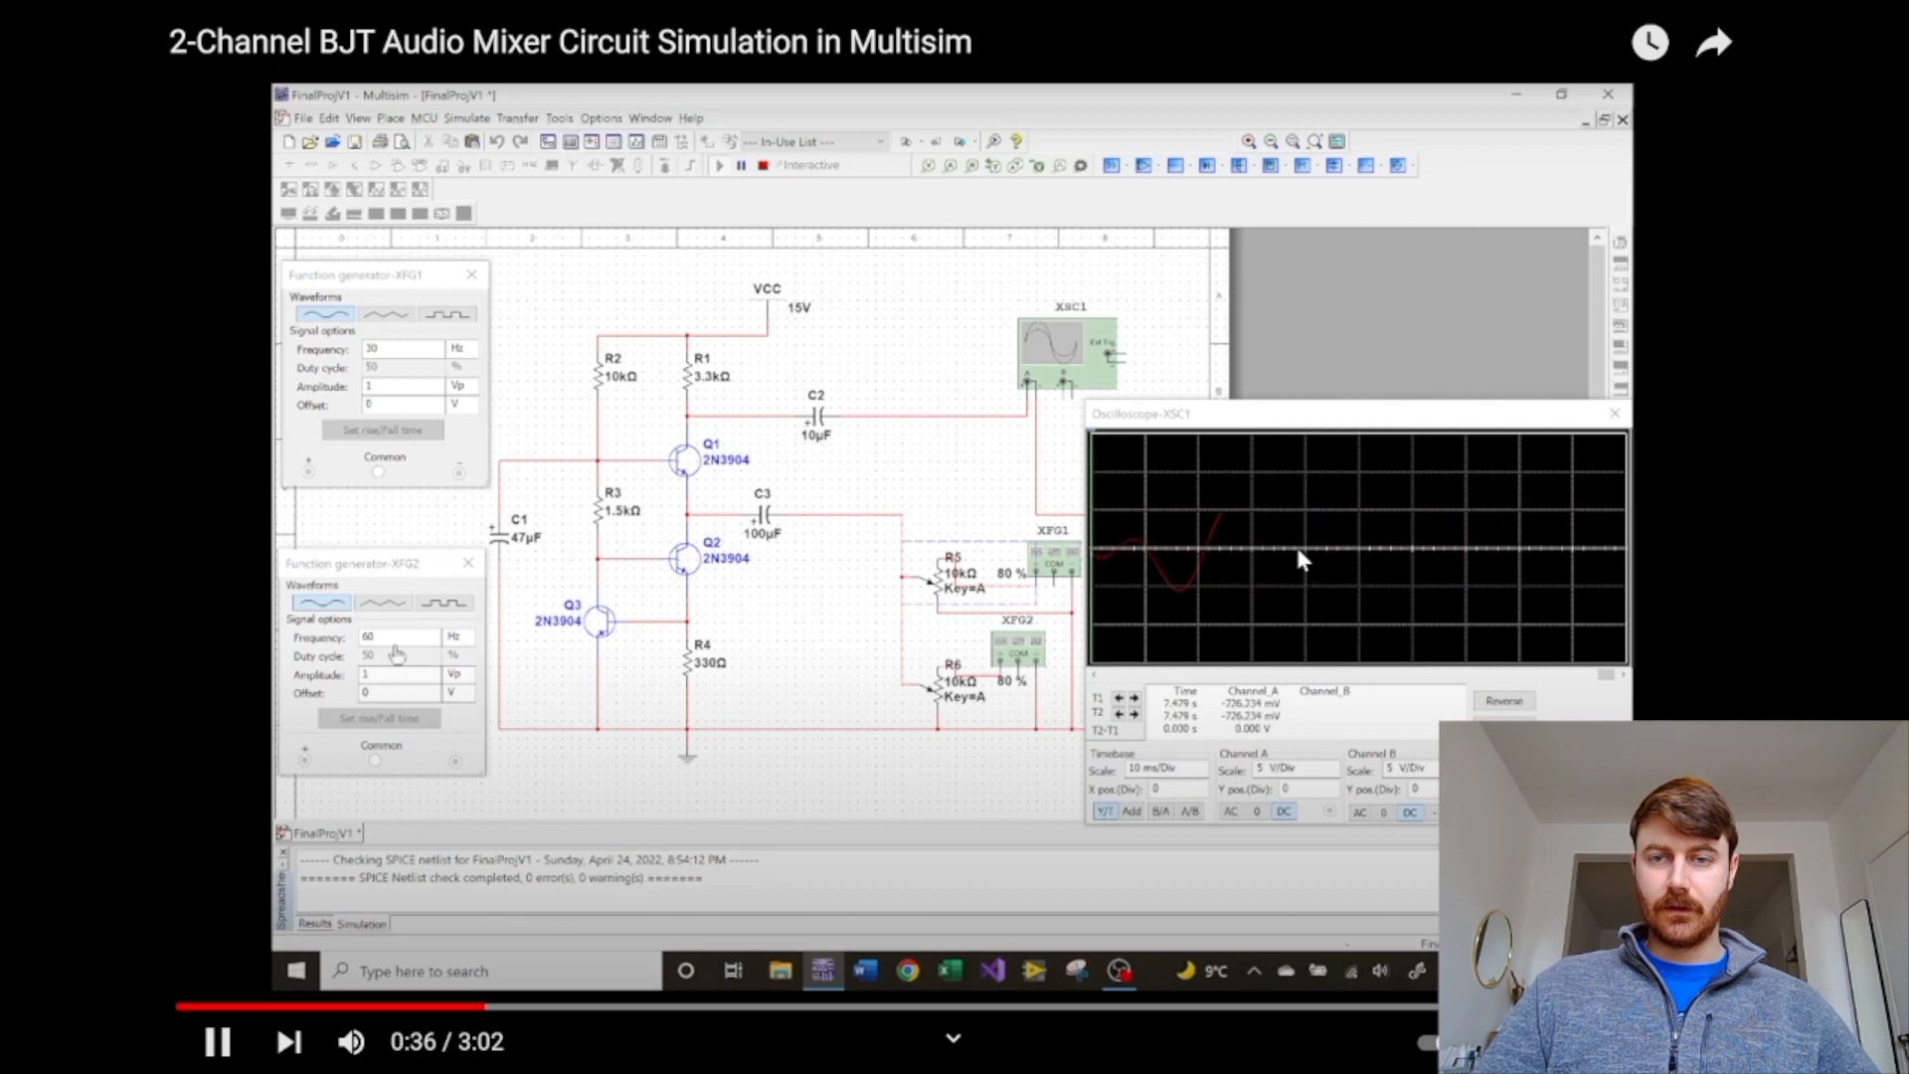
{"action": "type", "text": "90"}
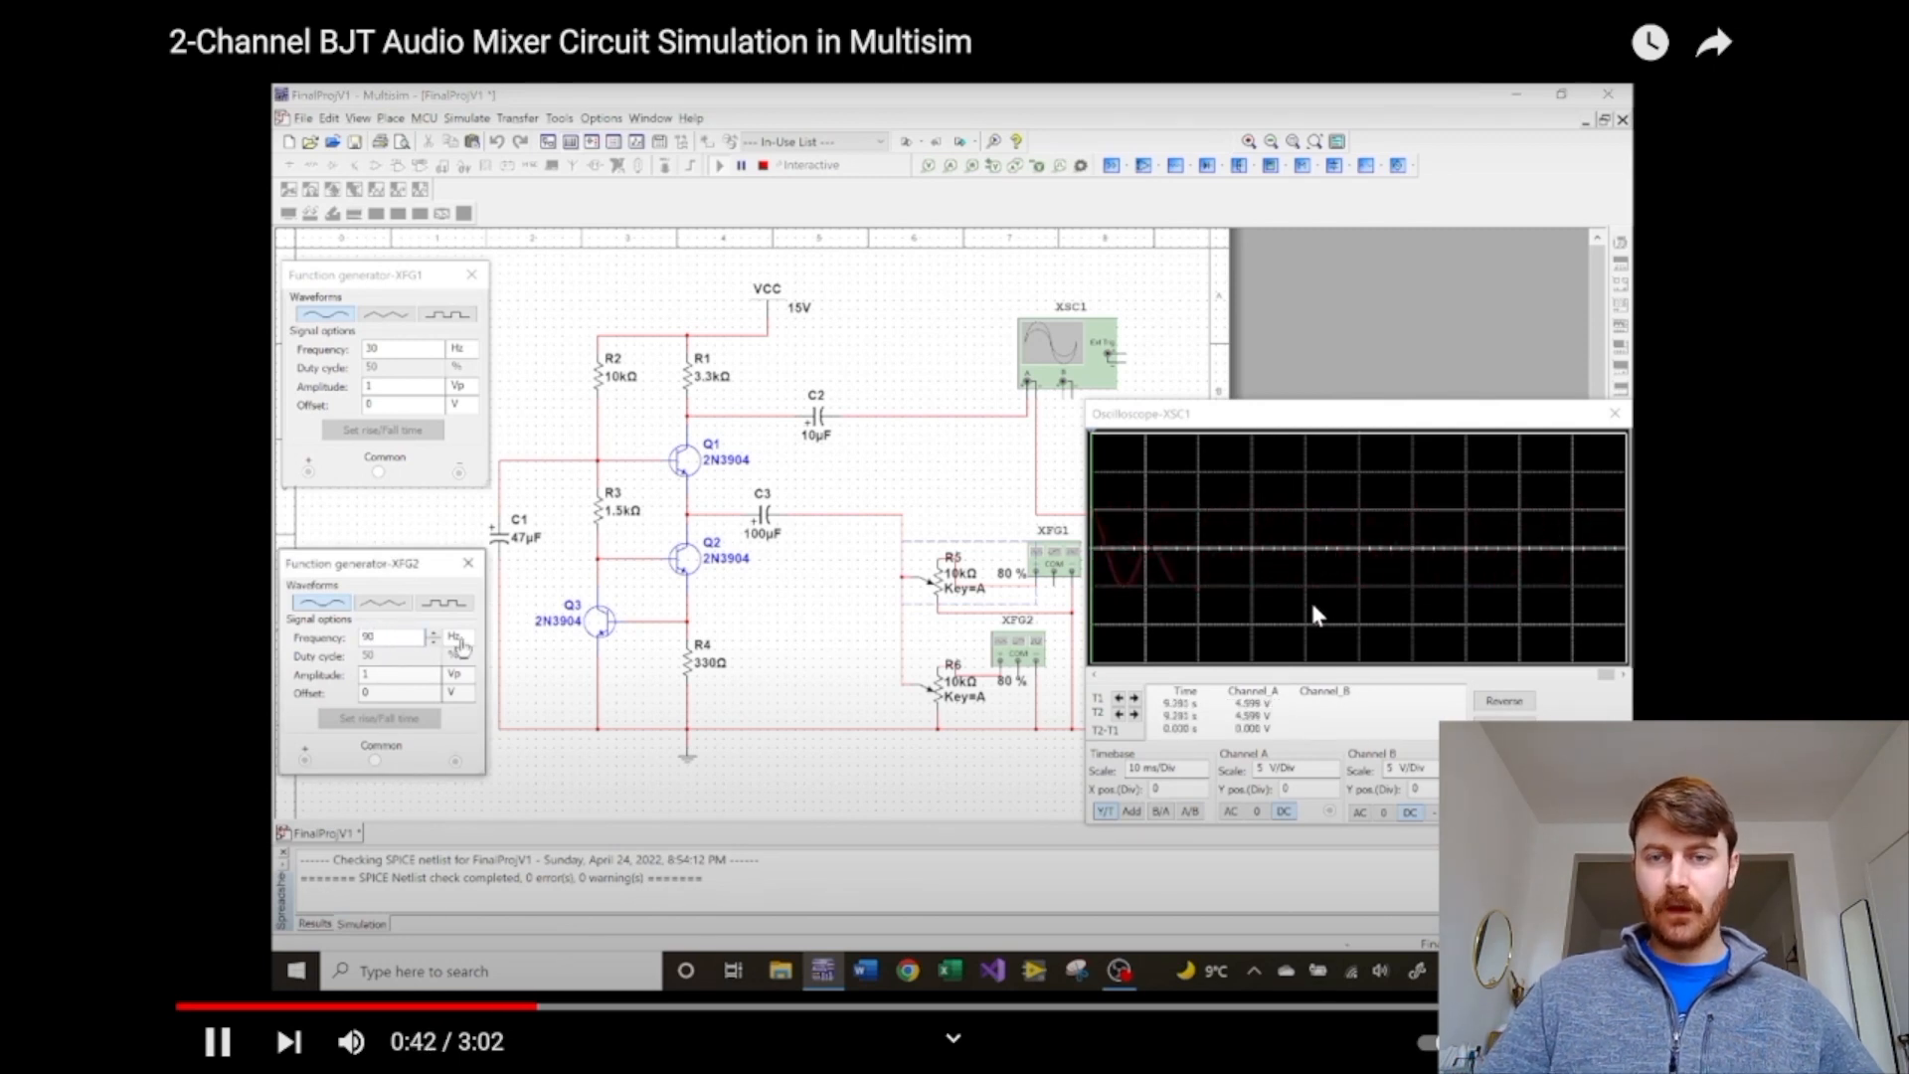
{"action": "left_click", "coordinate": [453, 636]}
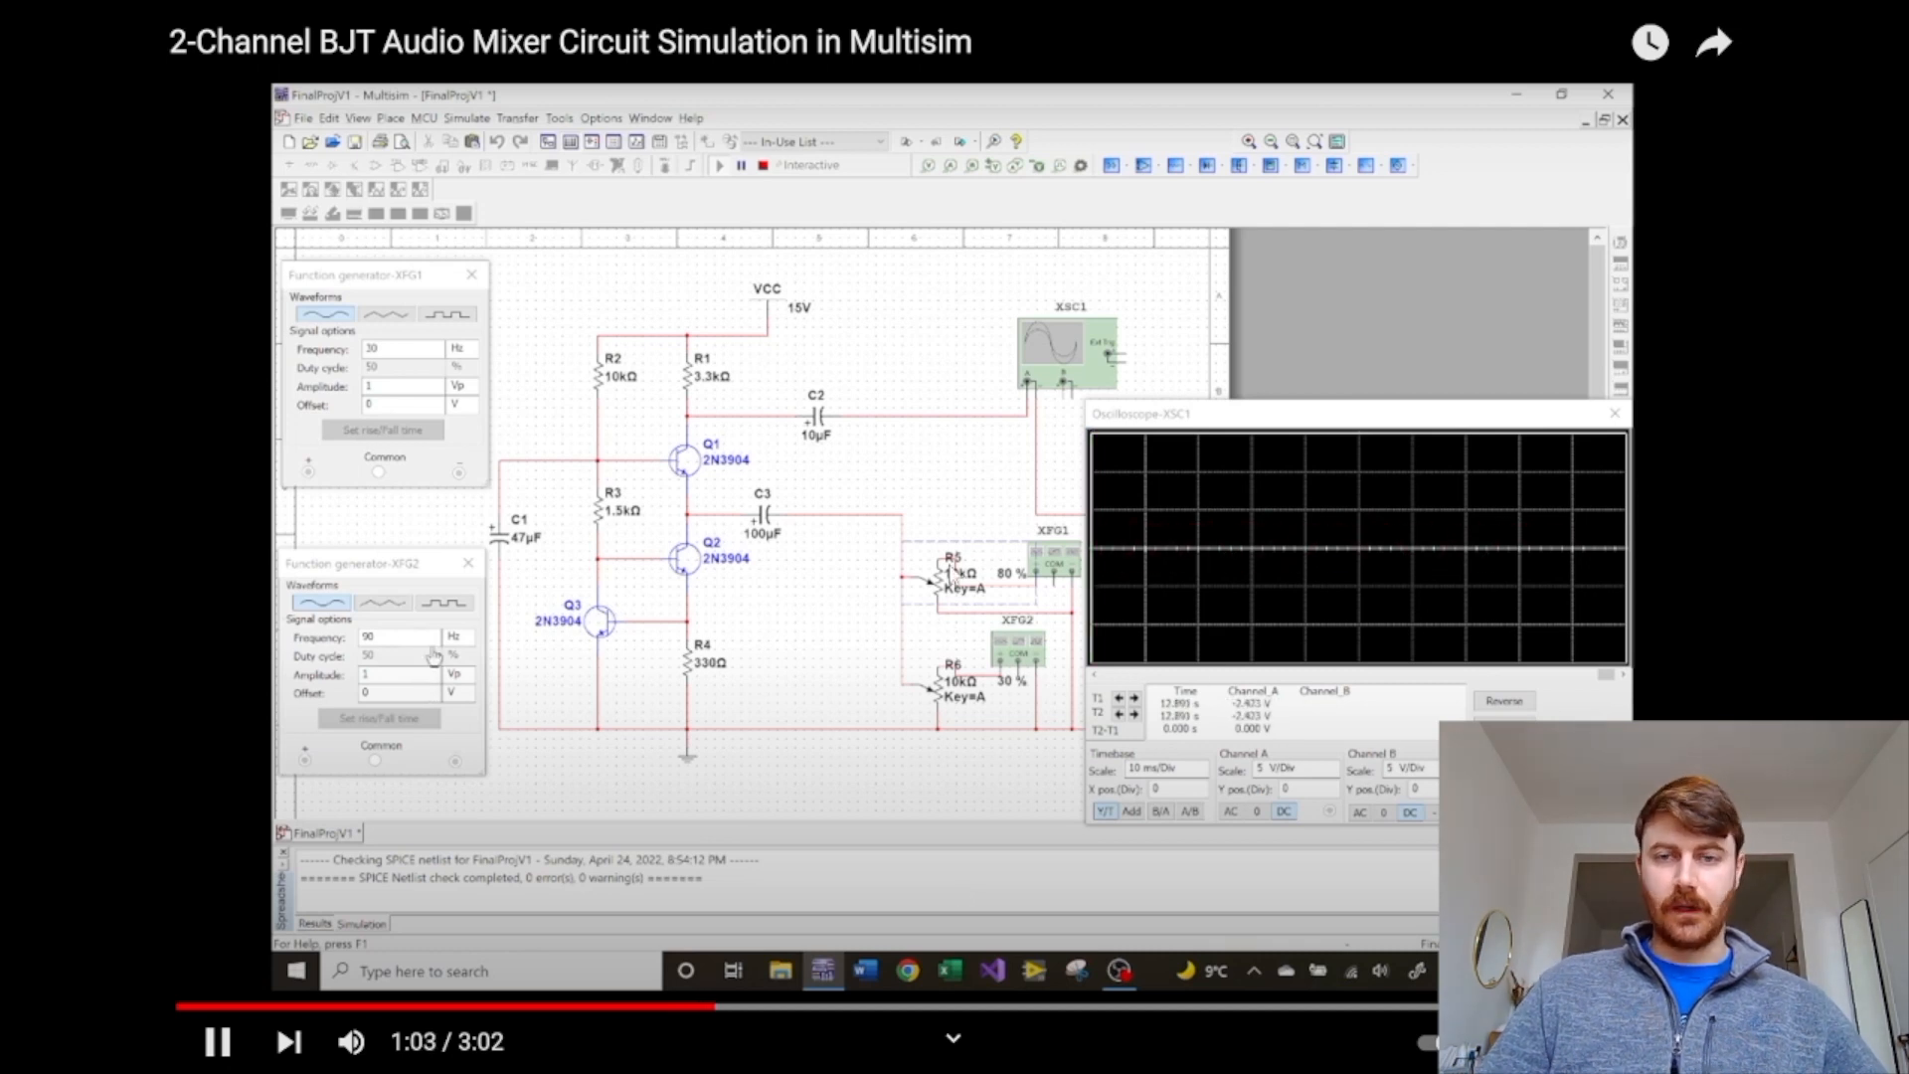
Step: Skip the simulation video ahead to the mixed output waveform around 2:37
{"action": "left_click", "coordinate": [443, 601]}
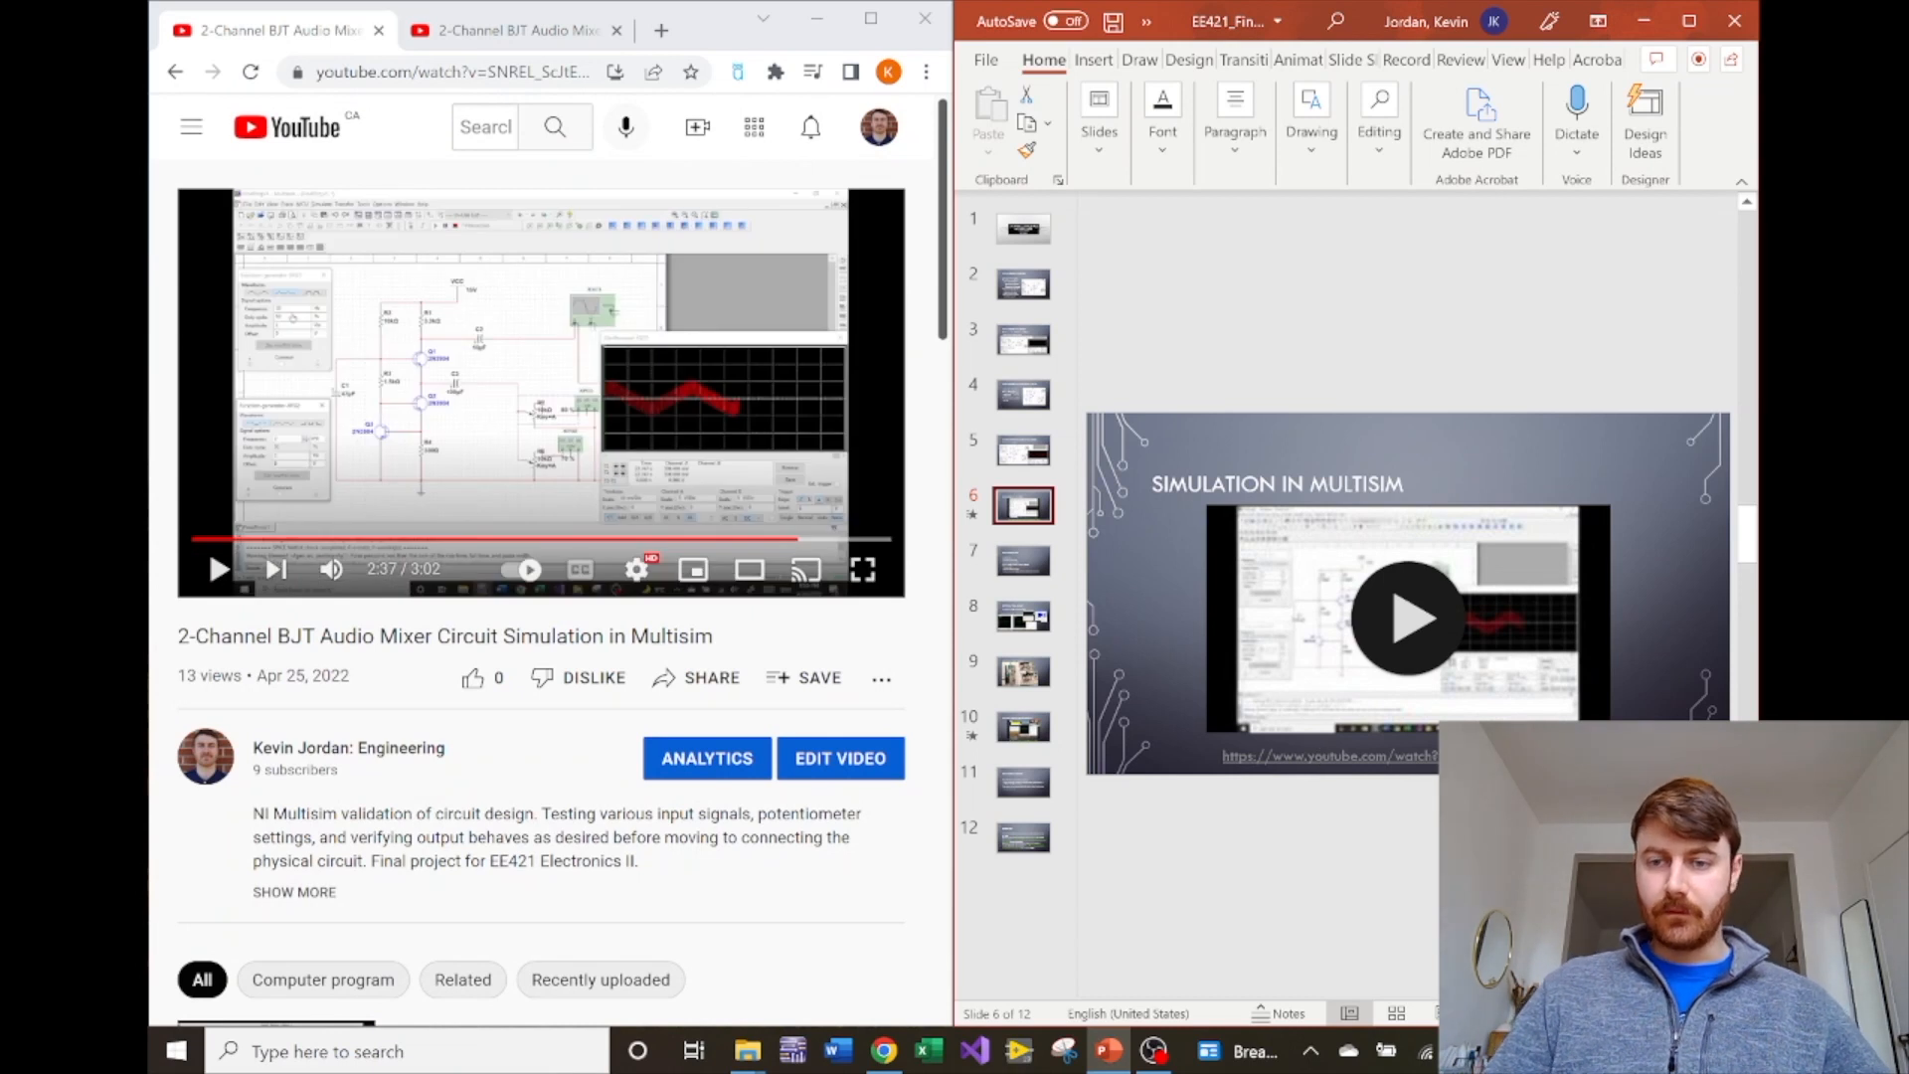
Step: Resume the slideshow onto the Components List and Setting Up Real Circuit slides
{"action": "left_click", "coordinate": [1022, 560]}
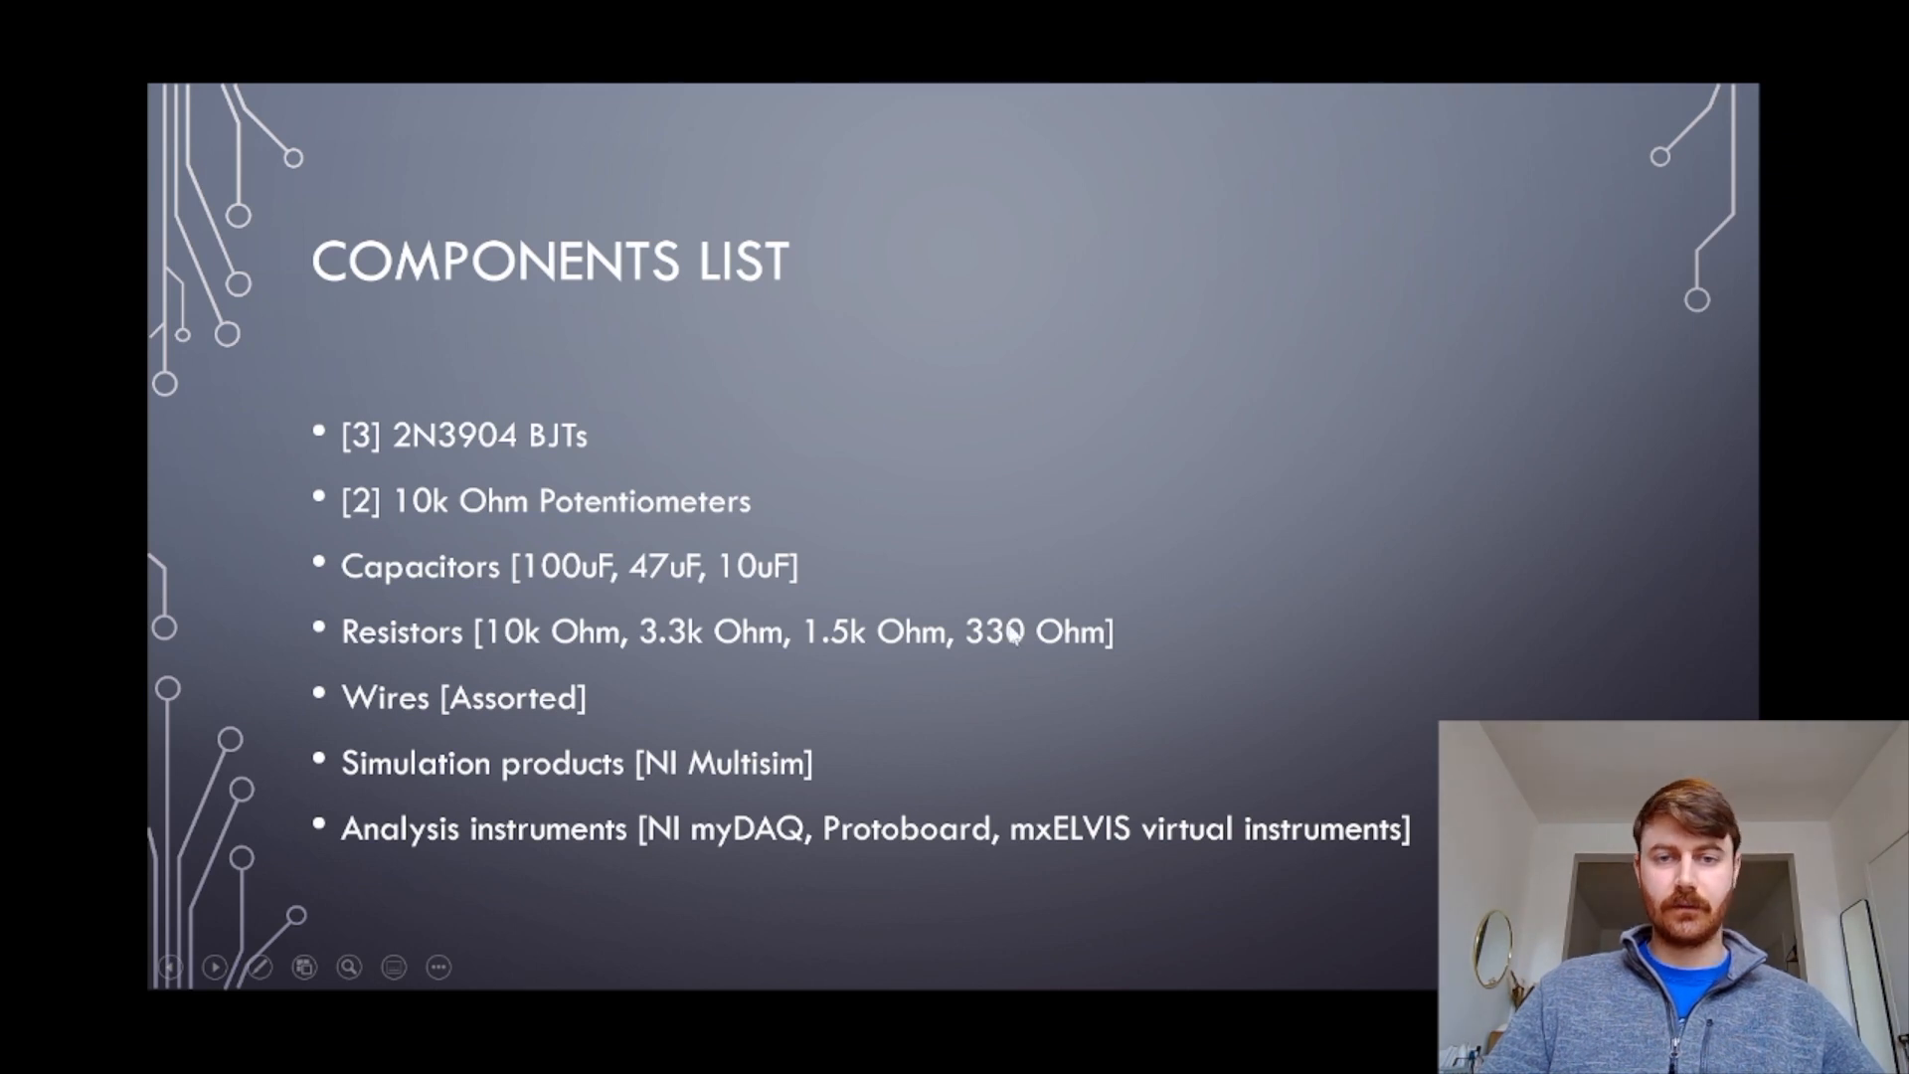
{"action": "mouse_move", "coordinate": [877, 773]}
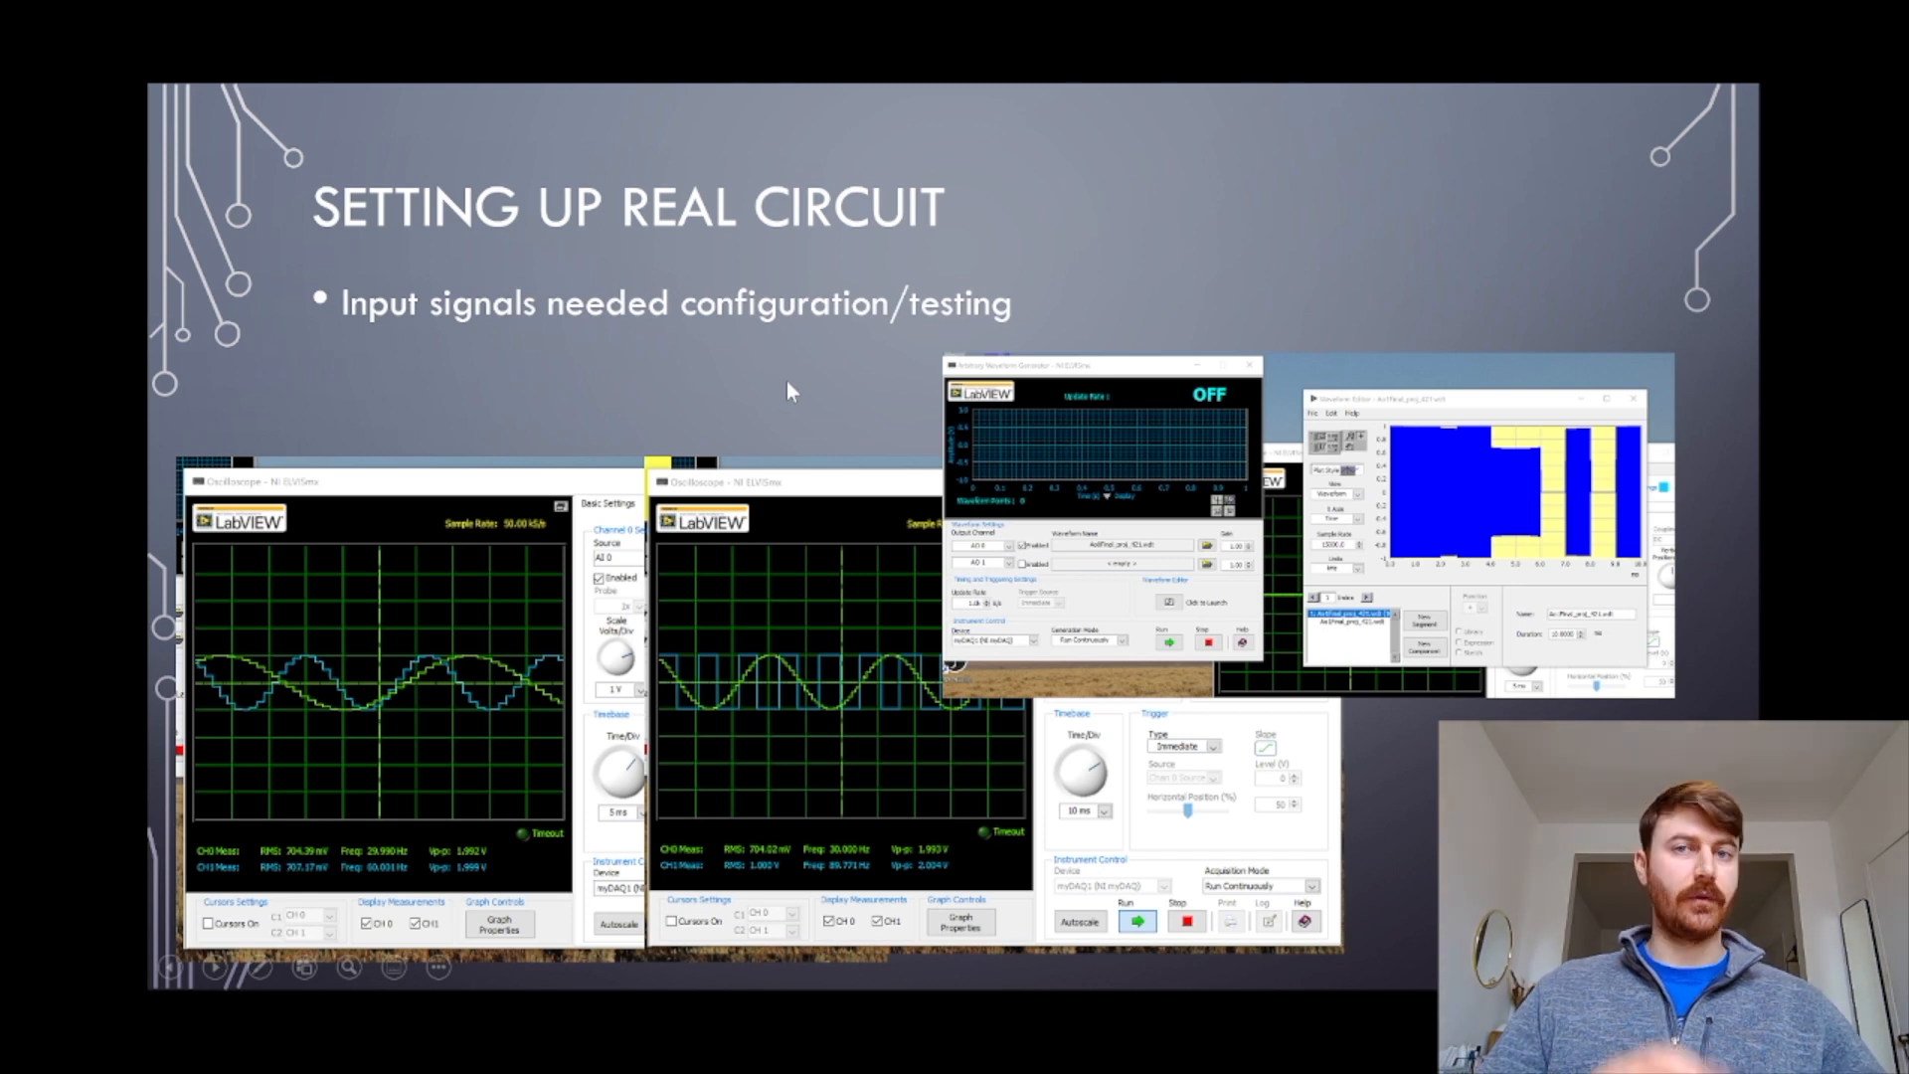
{"action": "mouse_move", "coordinate": [813, 382]}
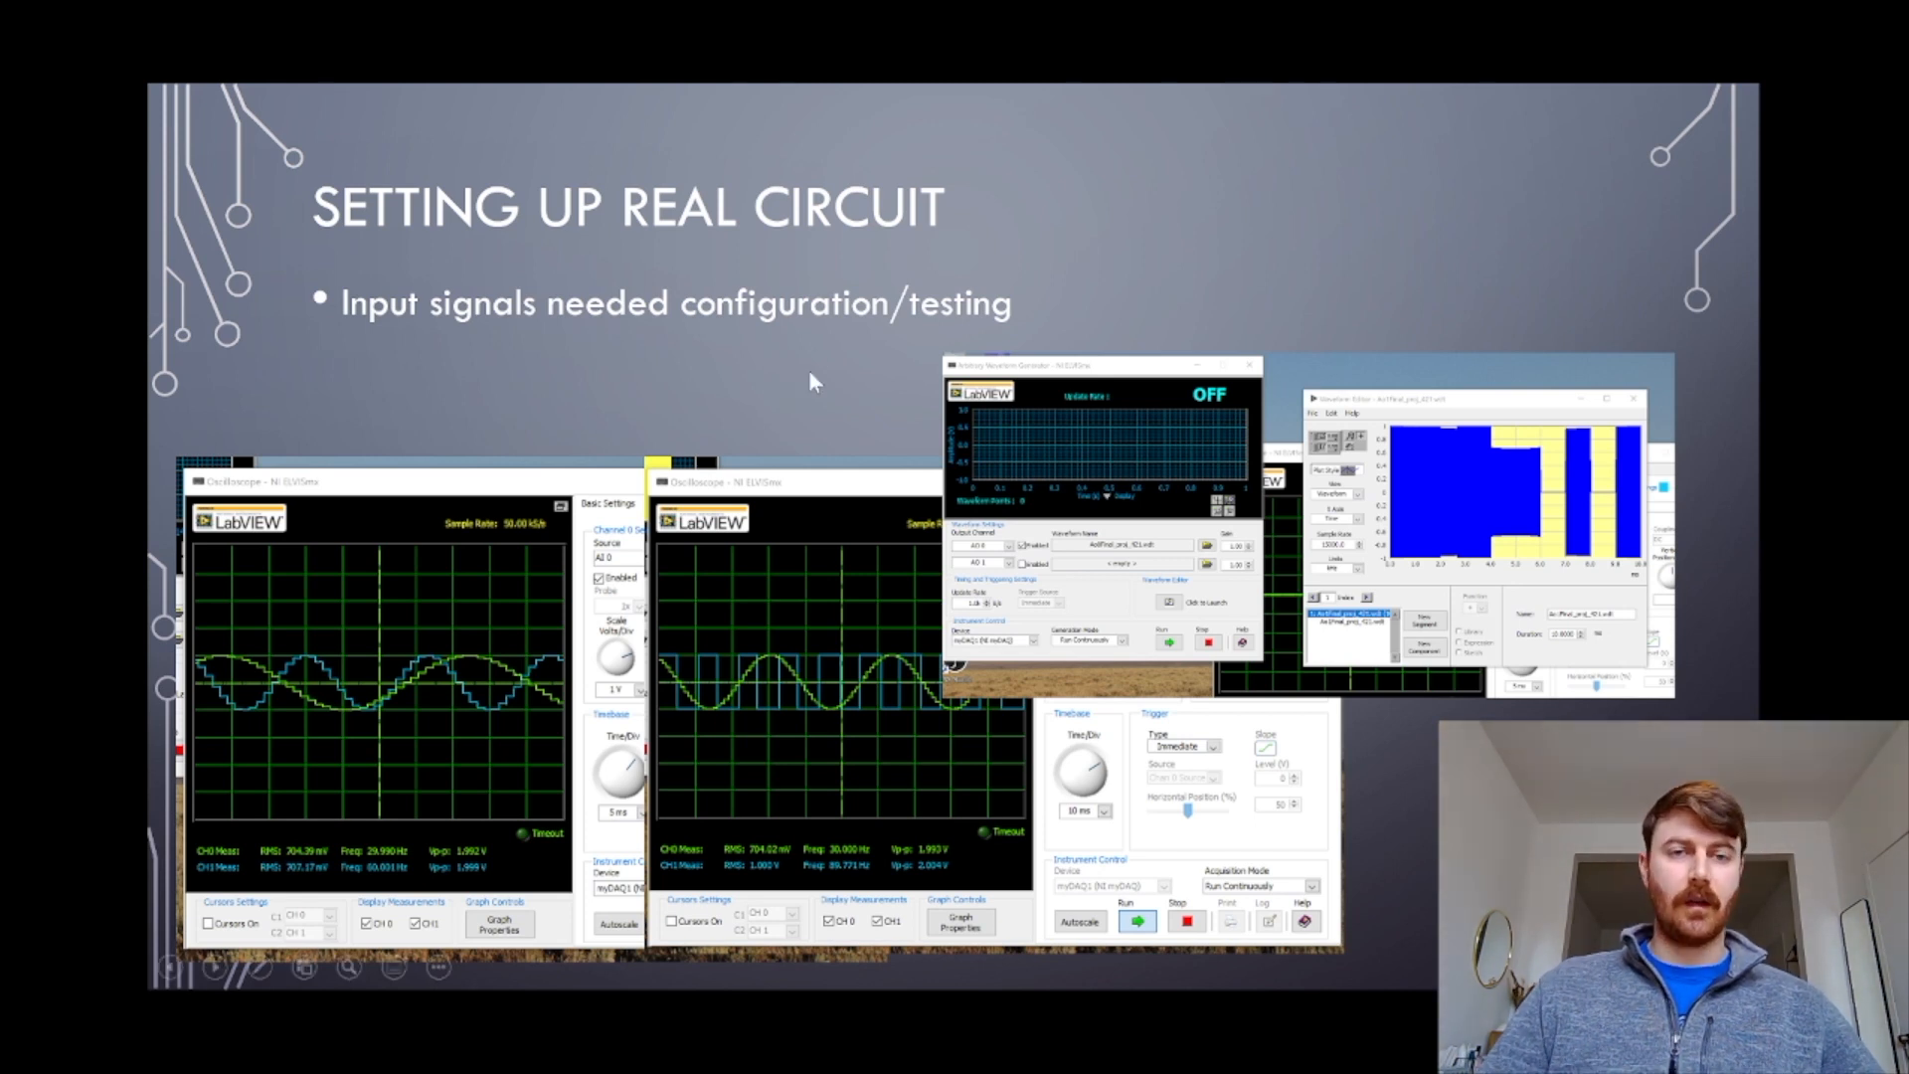
{"action": "mouse_move", "coordinate": [664, 398]}
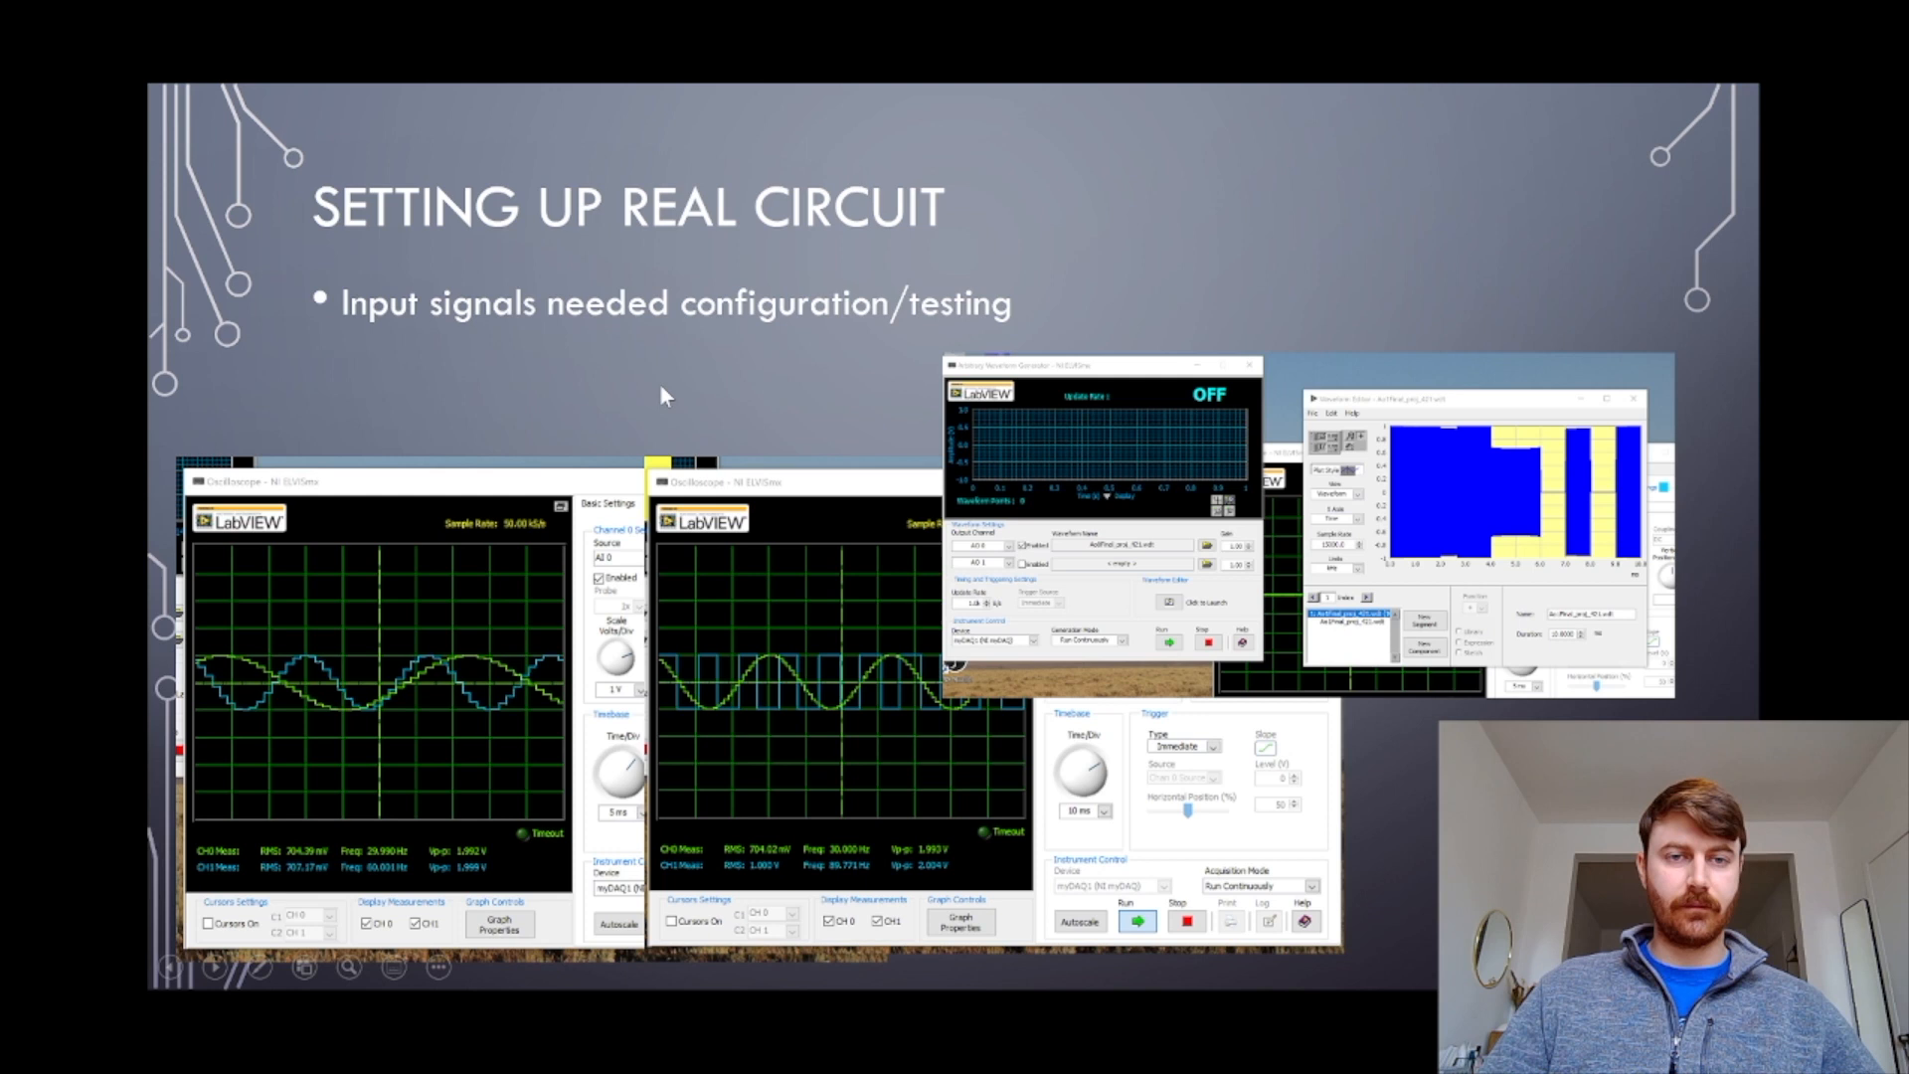
{"action": "mouse_move", "coordinate": [852, 408]}
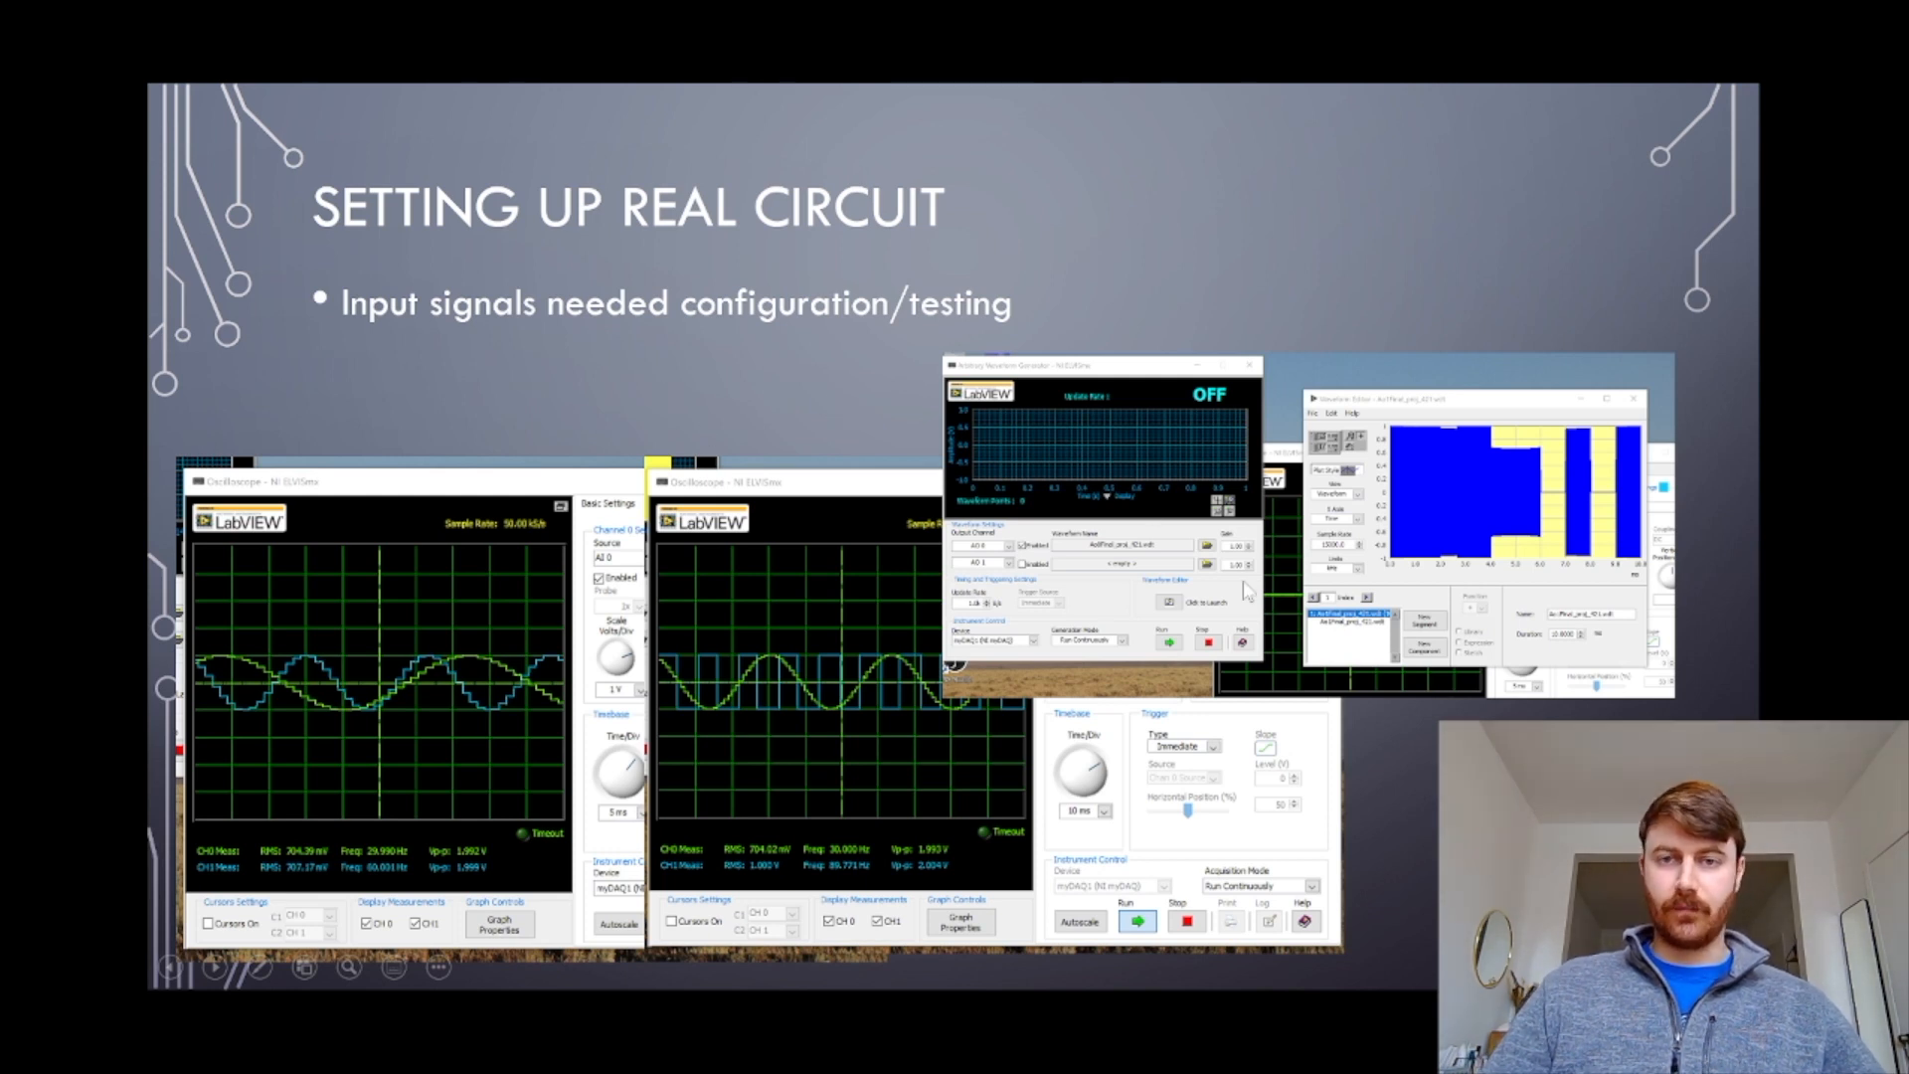
{"action": "mouse_move", "coordinate": [1360, 413]}
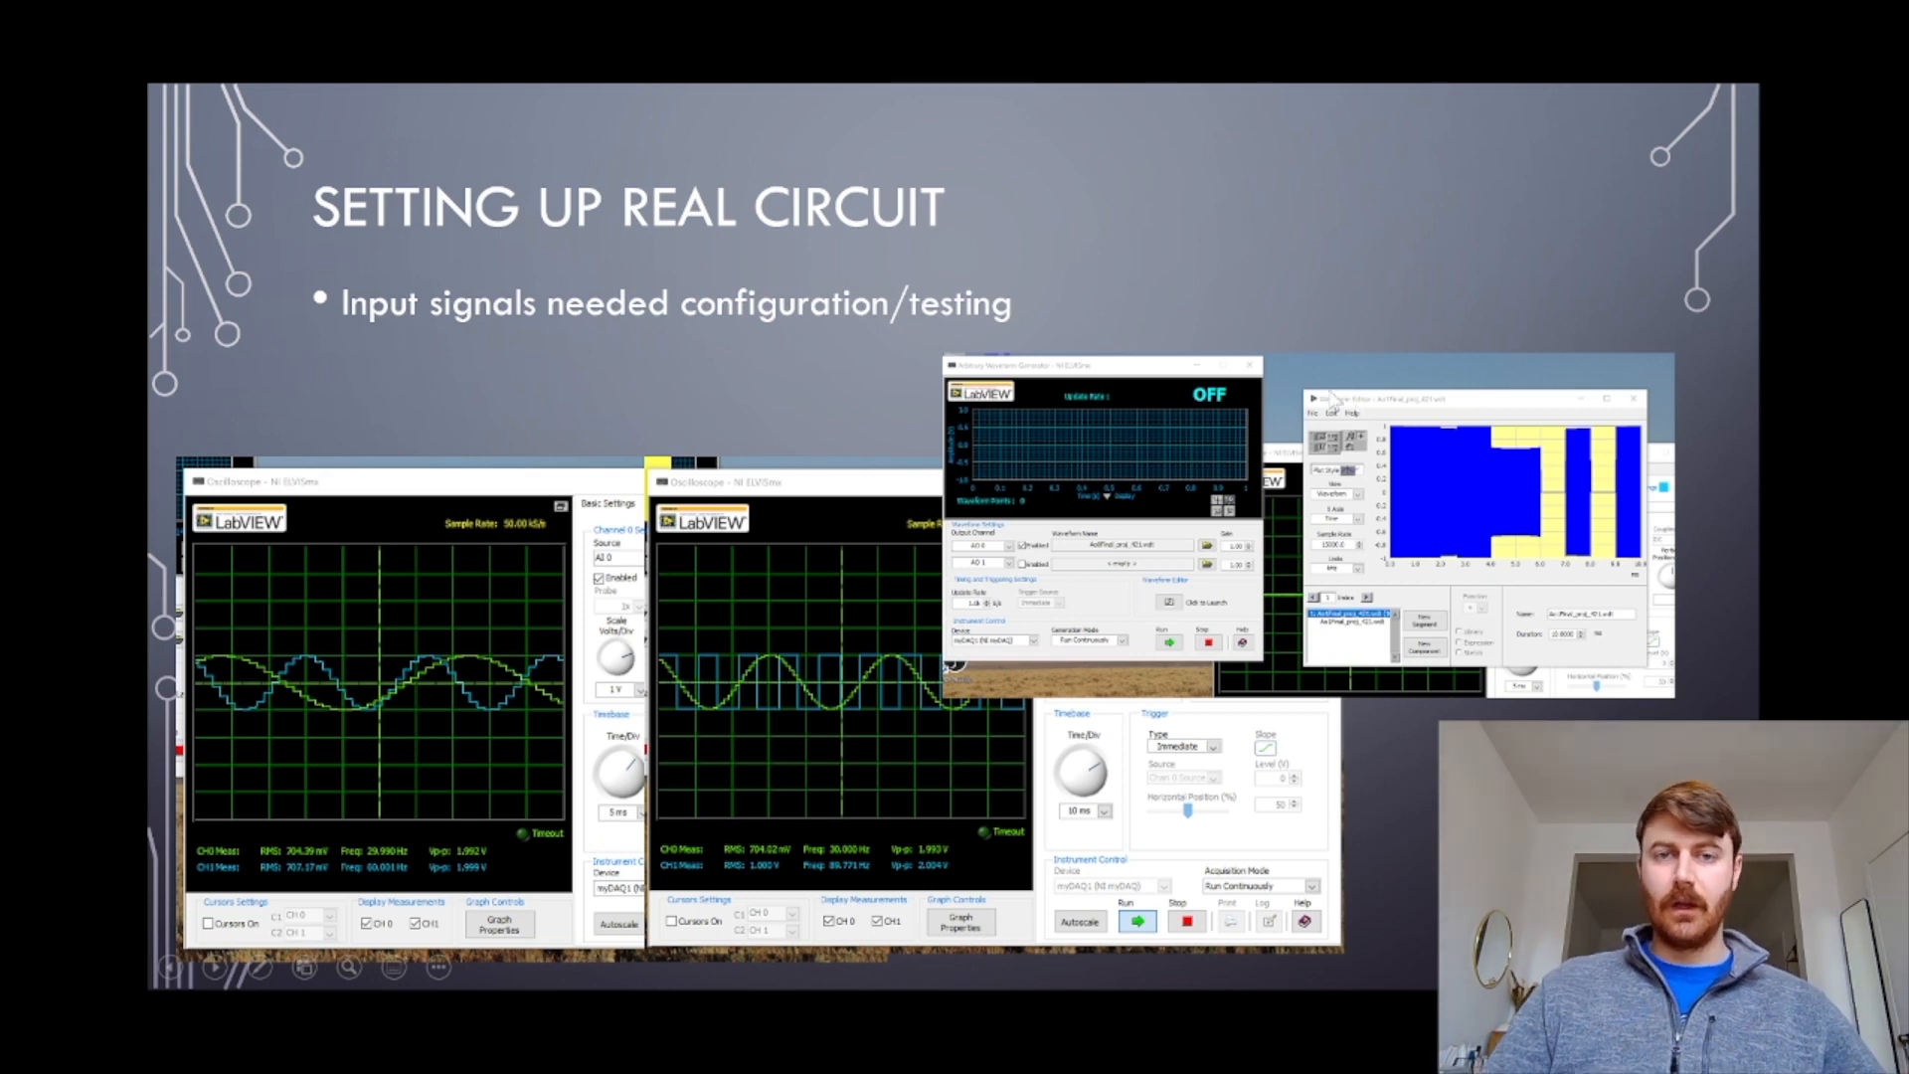
{"action": "mouse_move", "coordinate": [1199, 374]}
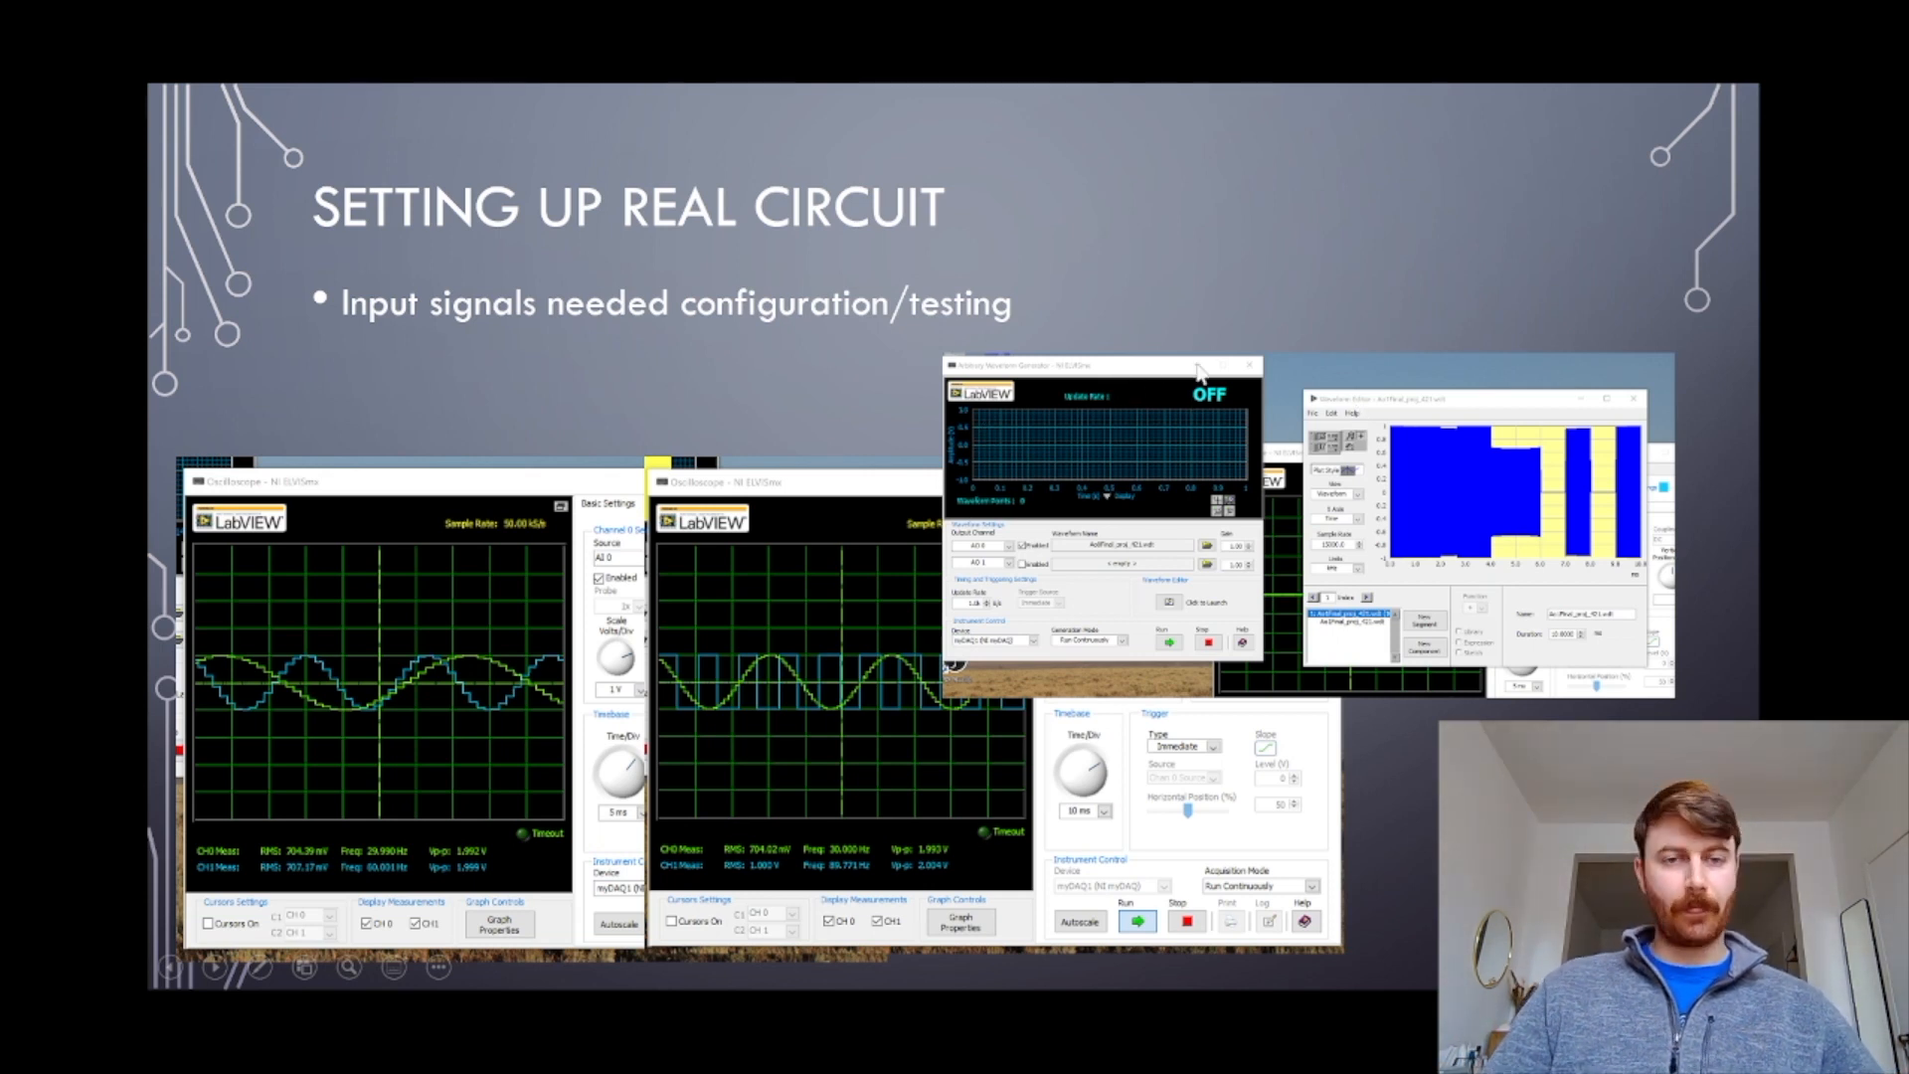
{"action": "mouse_move", "coordinate": [507, 728]}
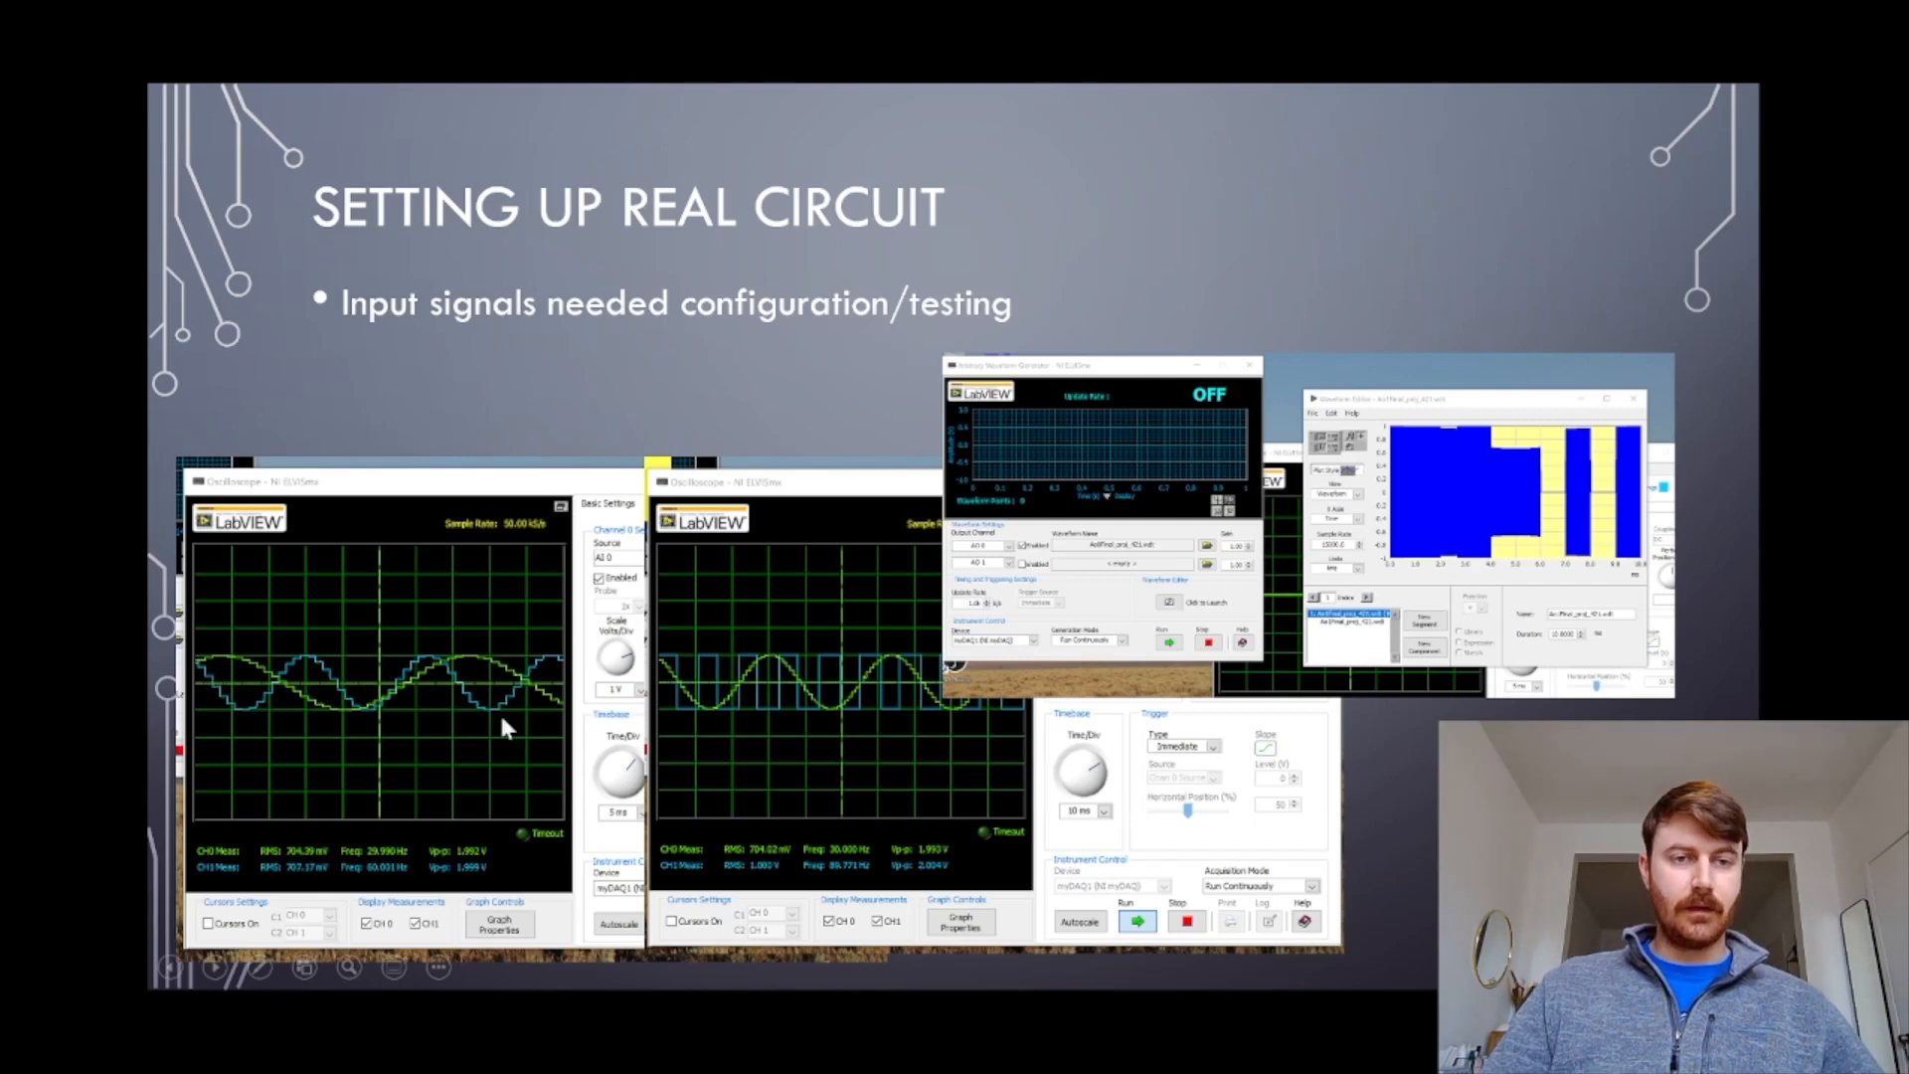
{"action": "mouse_move", "coordinate": [338, 694]}
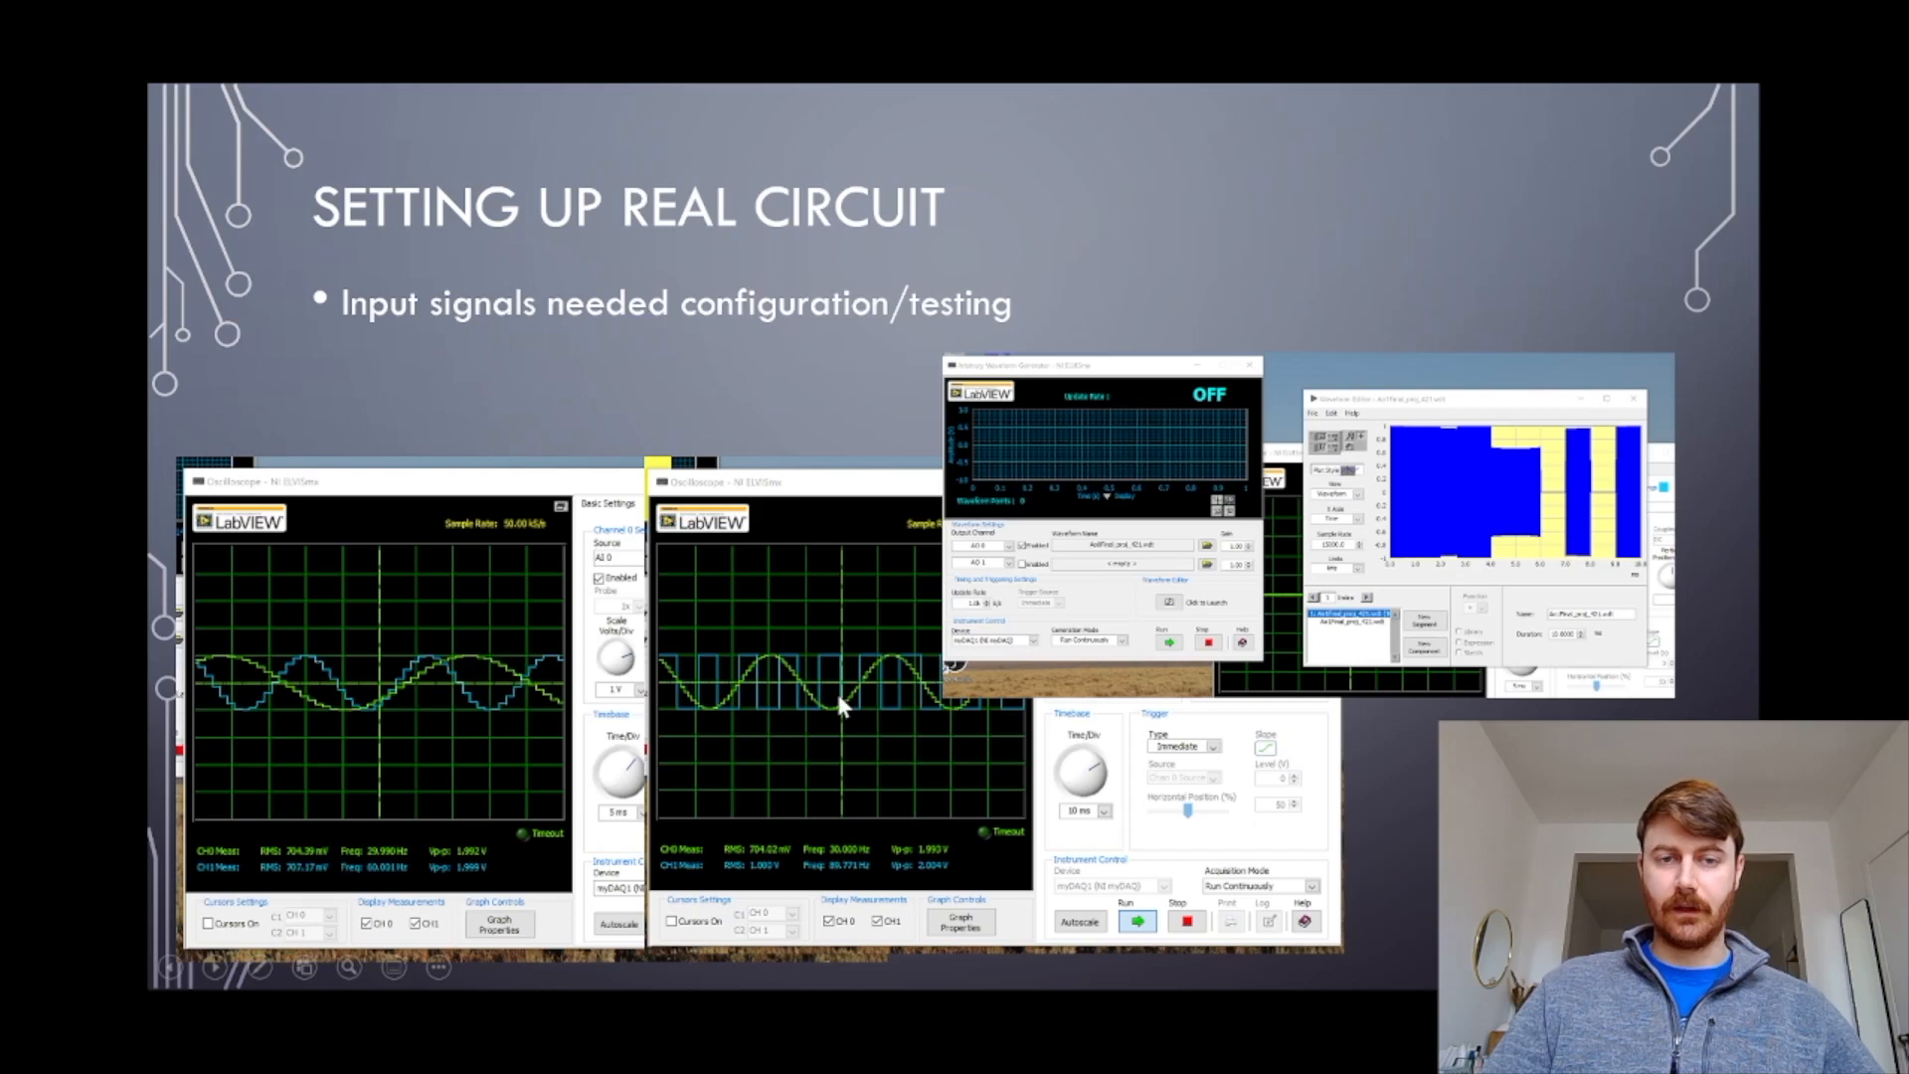
{"action": "mouse_move", "coordinate": [742, 712]}
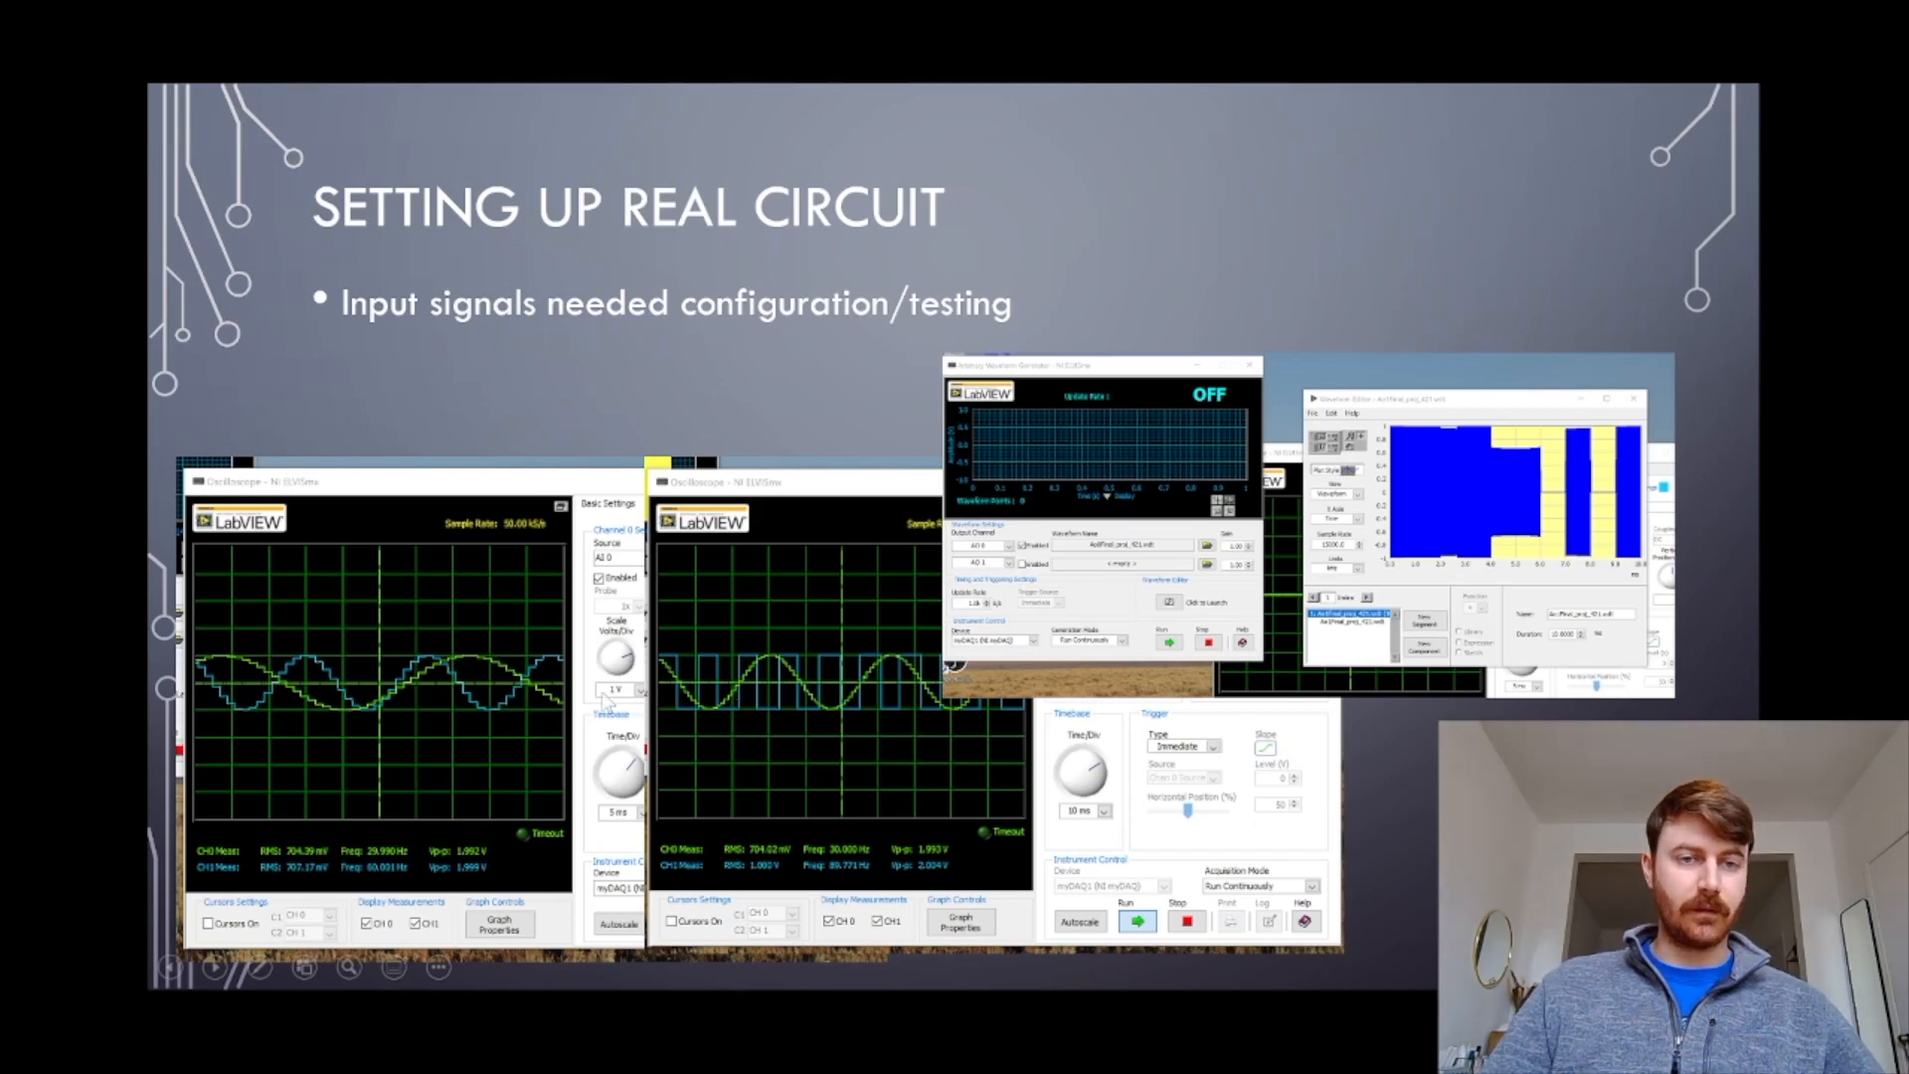
{"action": "mouse_move", "coordinate": [256, 682]}
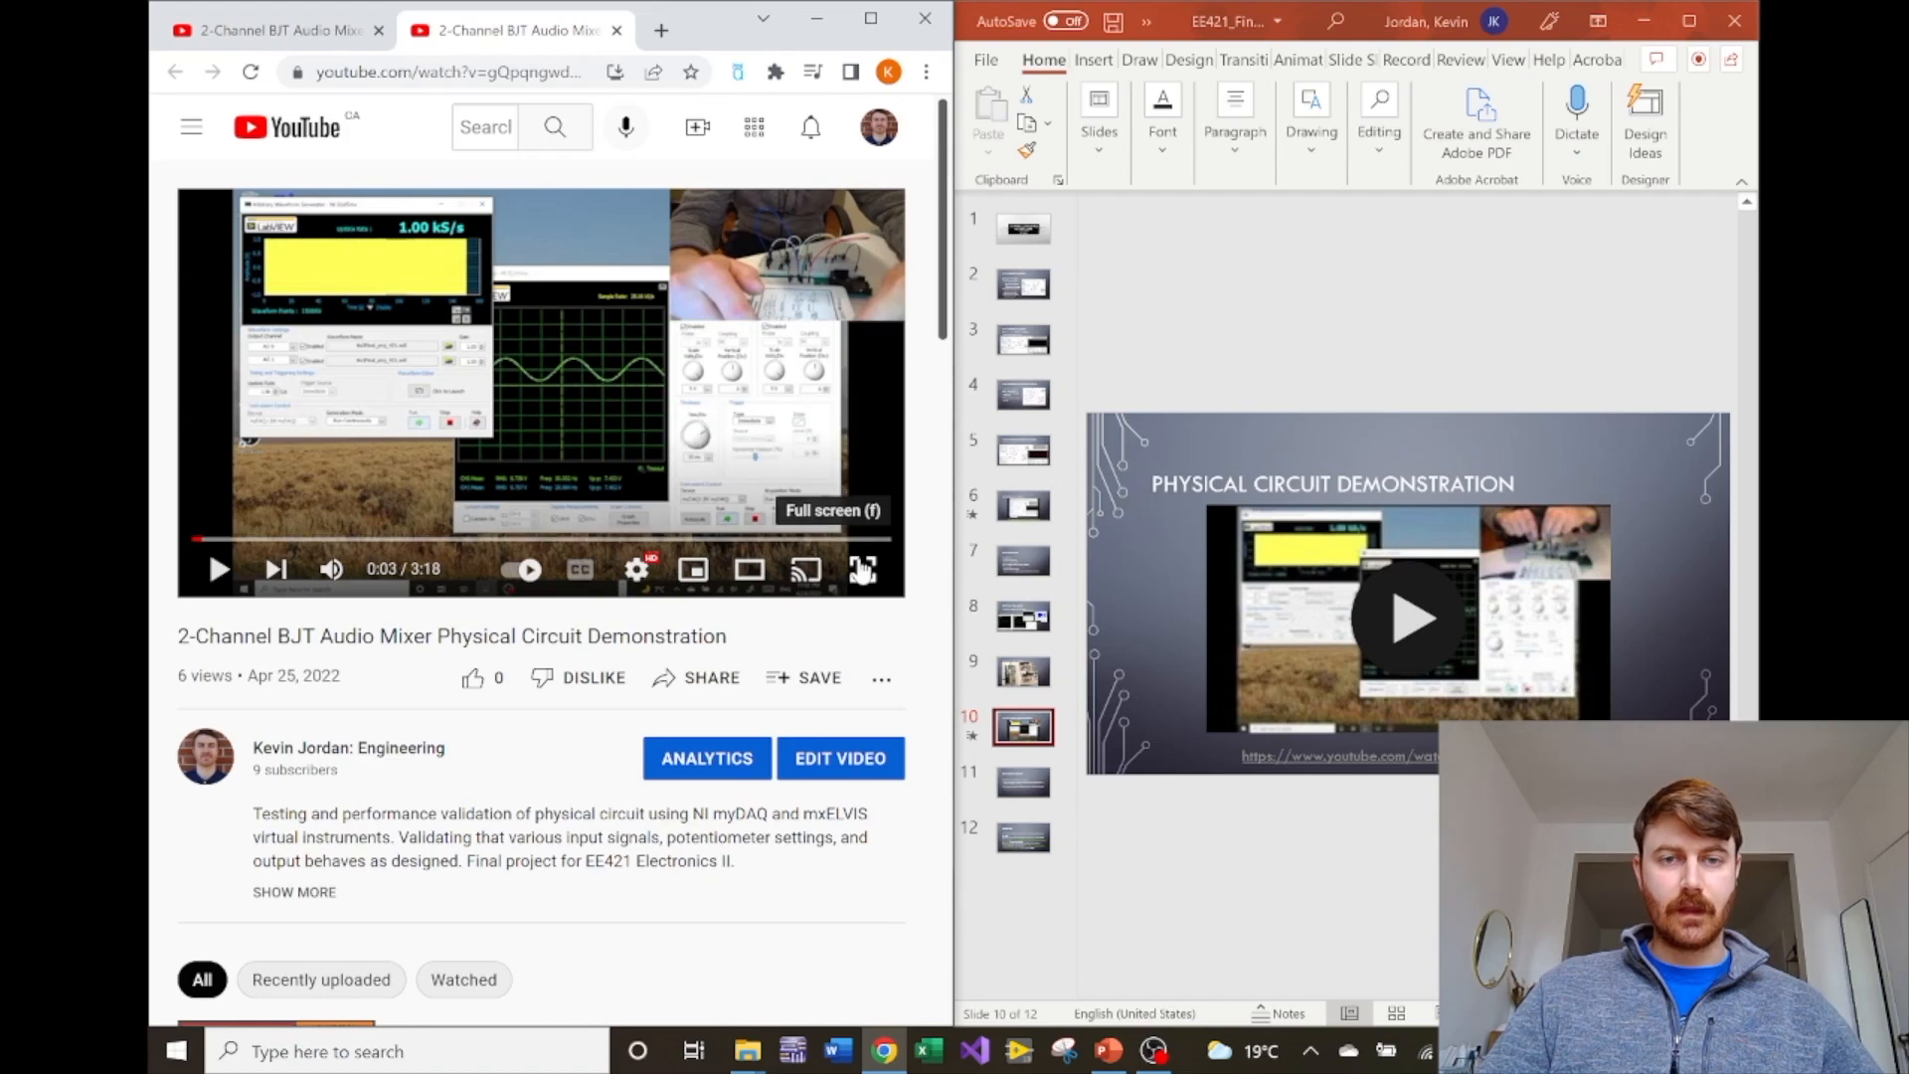
Step: Play the Physical Circuit Demonstration video in full screen
{"action": "left_click", "coordinate": [861, 568]}
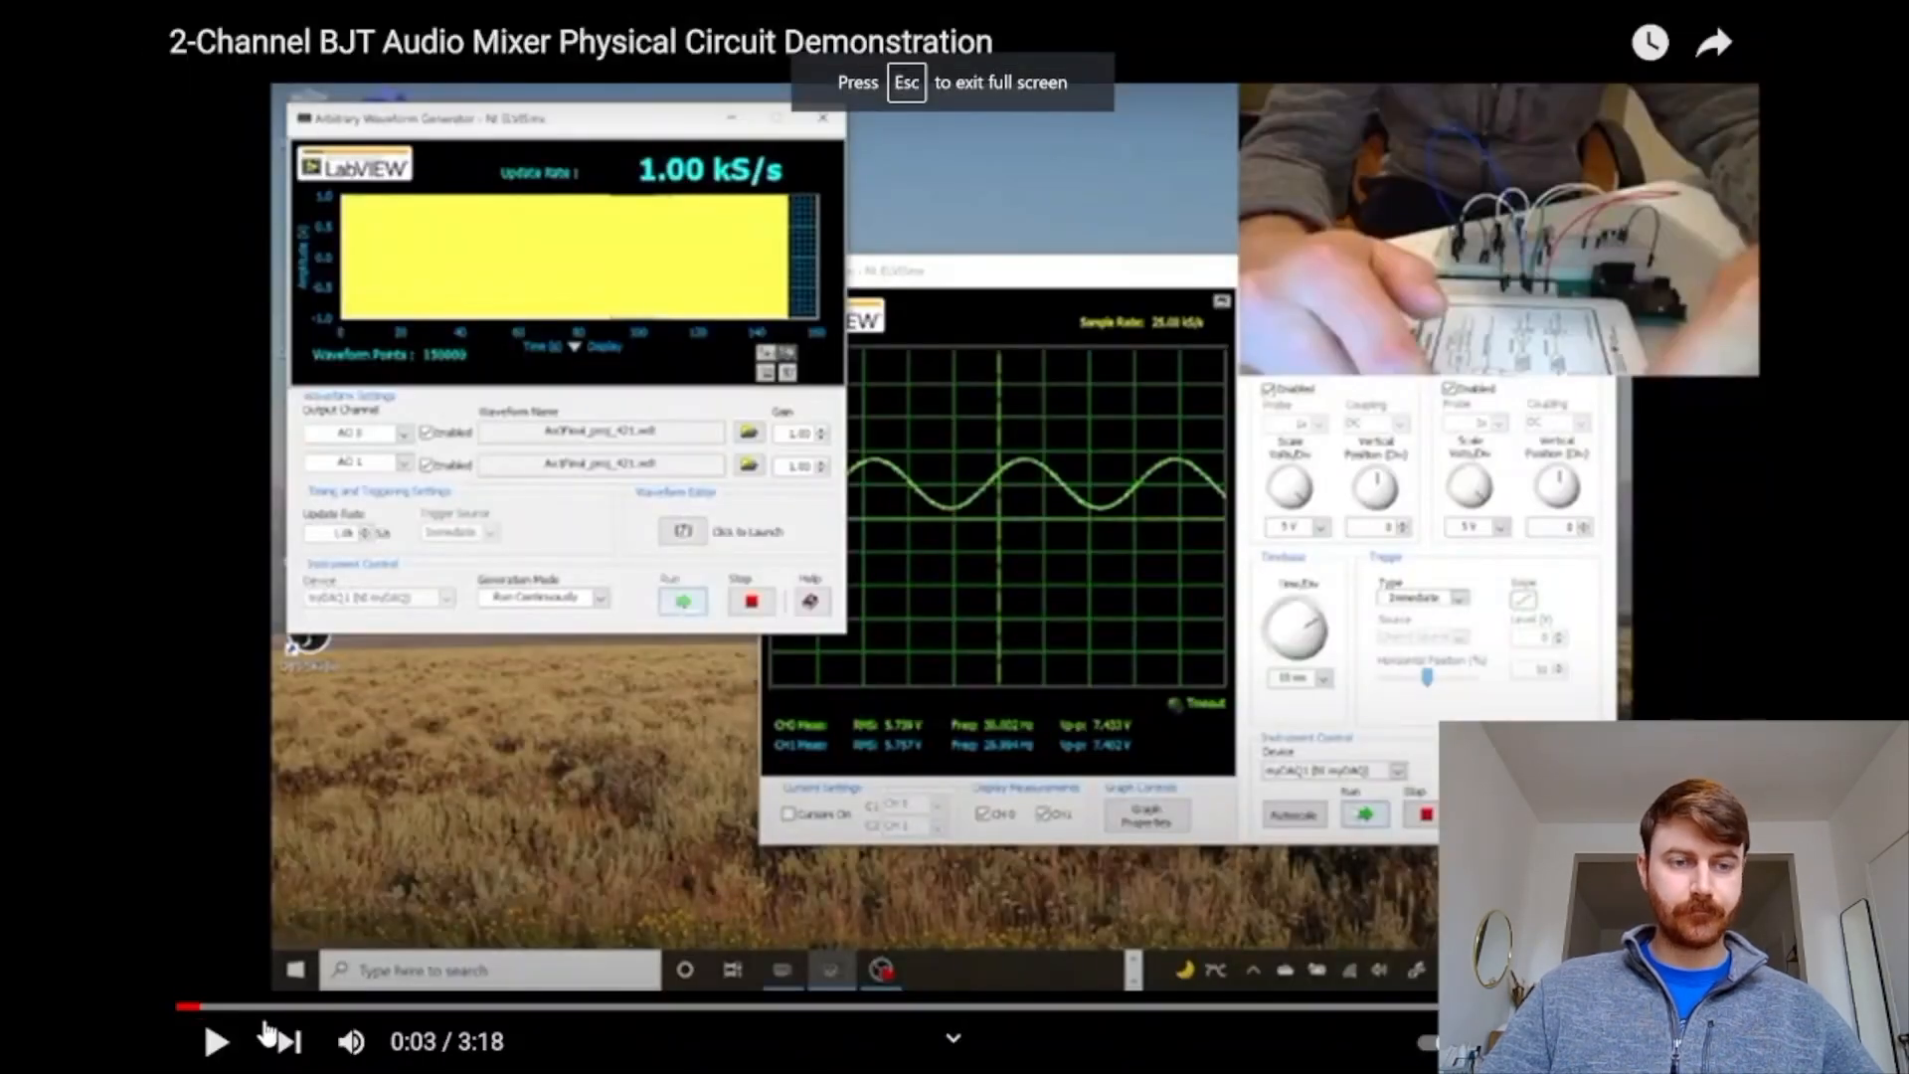
{"action": "left_click", "coordinate": [215, 1040]}
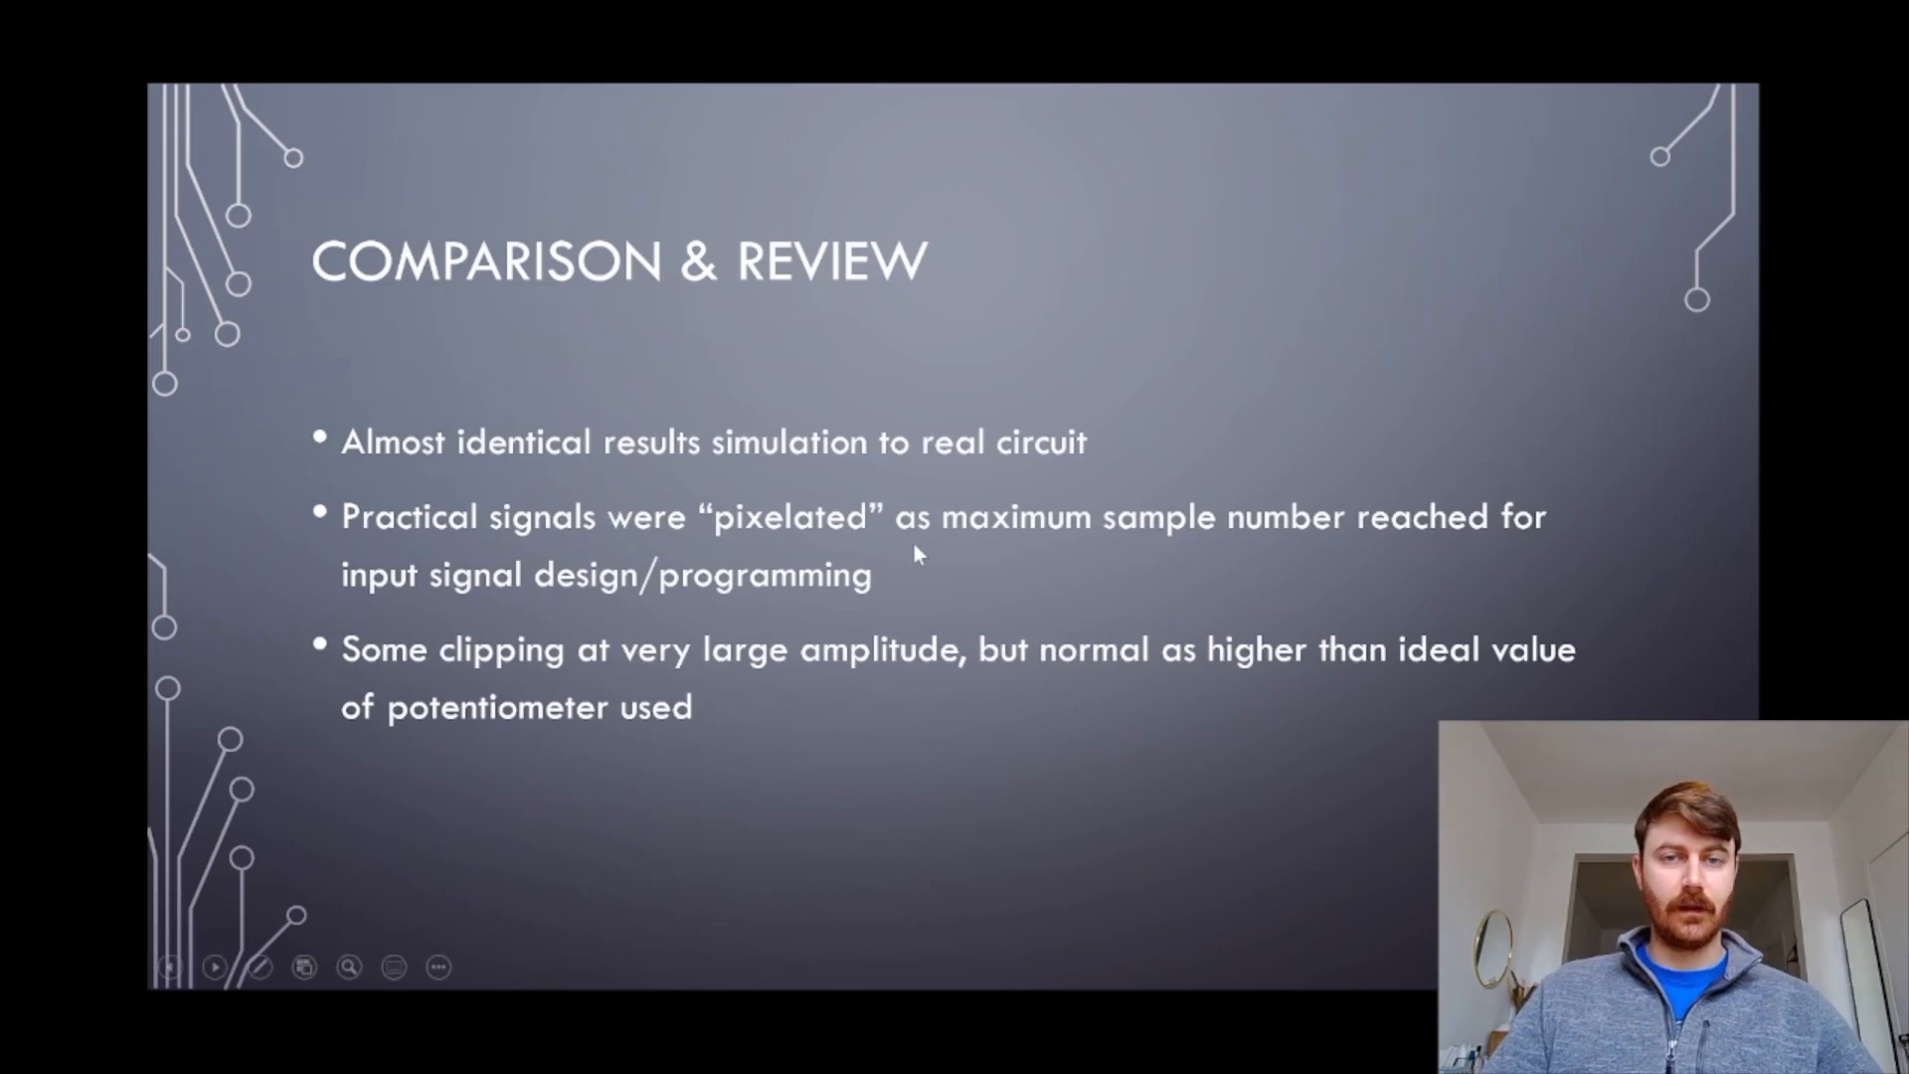
{"action": "mouse_move", "coordinate": [362, 555]}
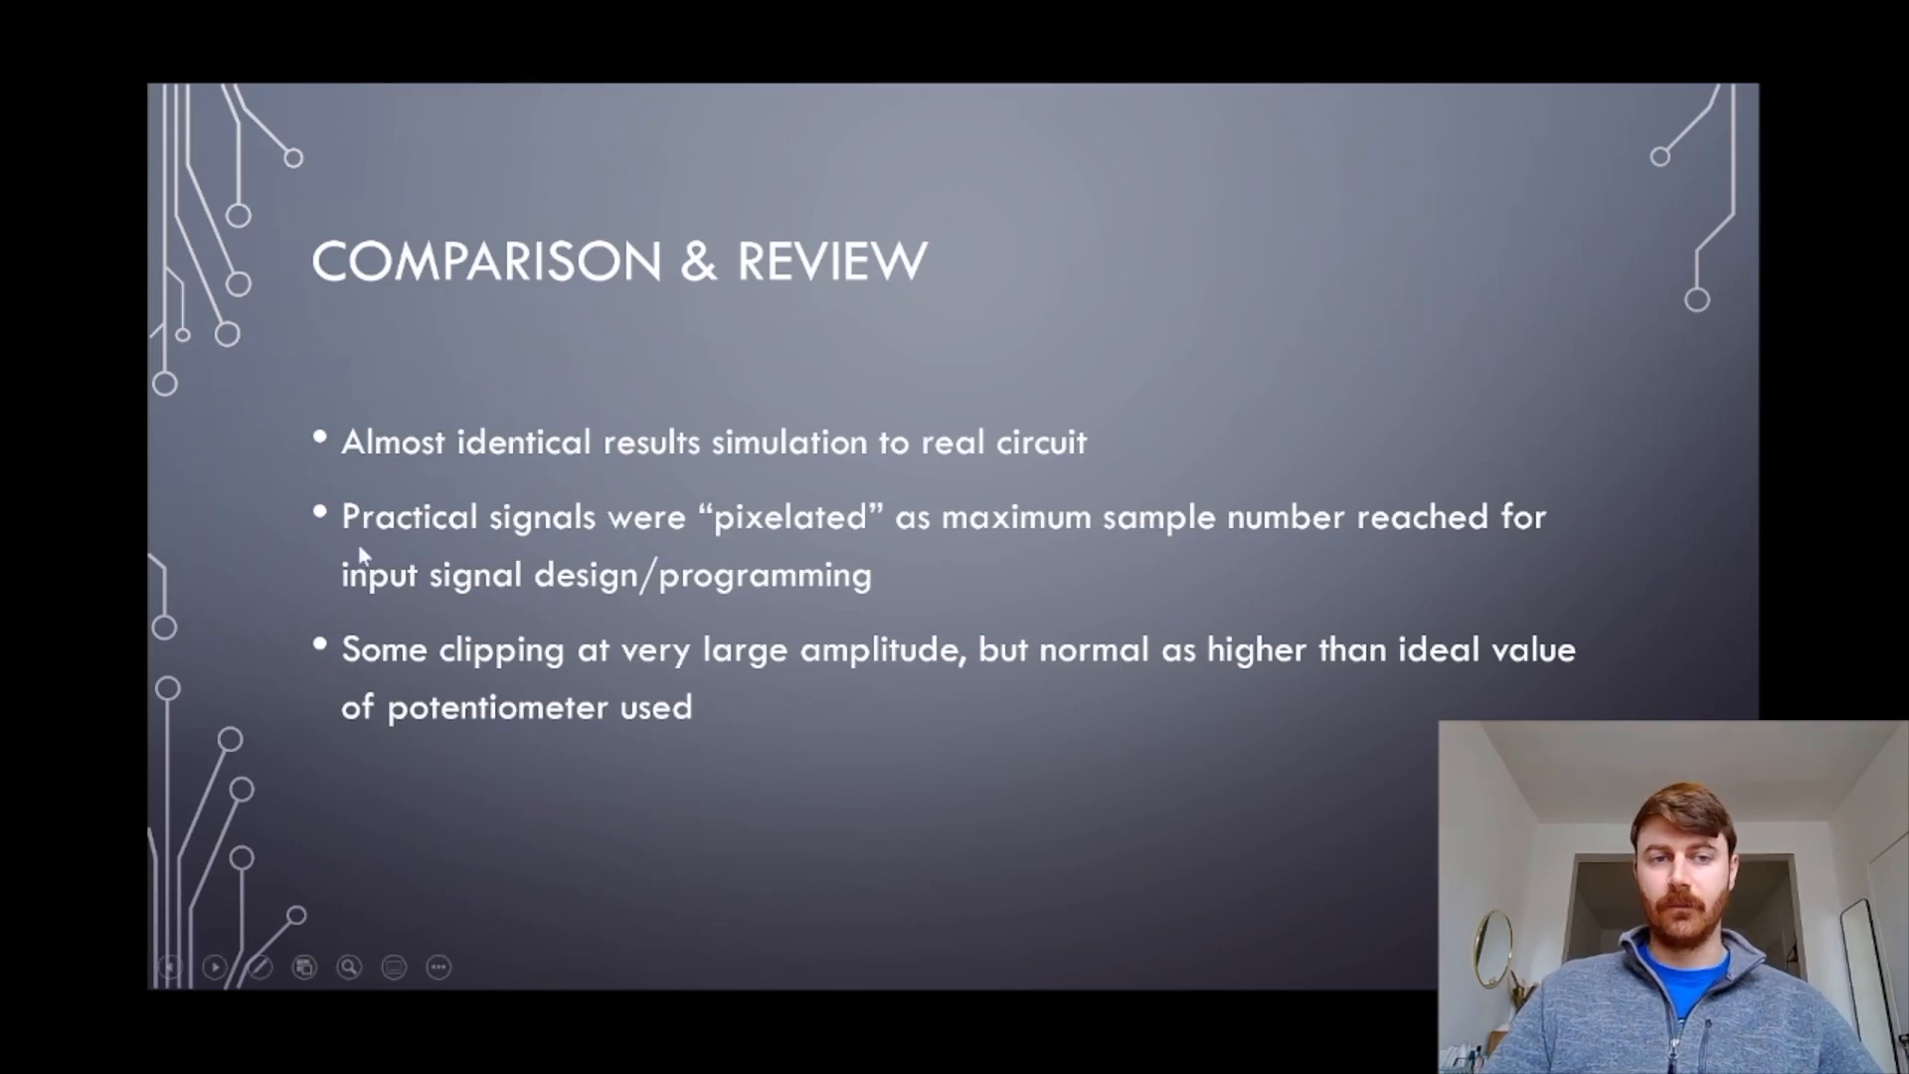
{"action": "mouse_move", "coordinate": [883, 550]}
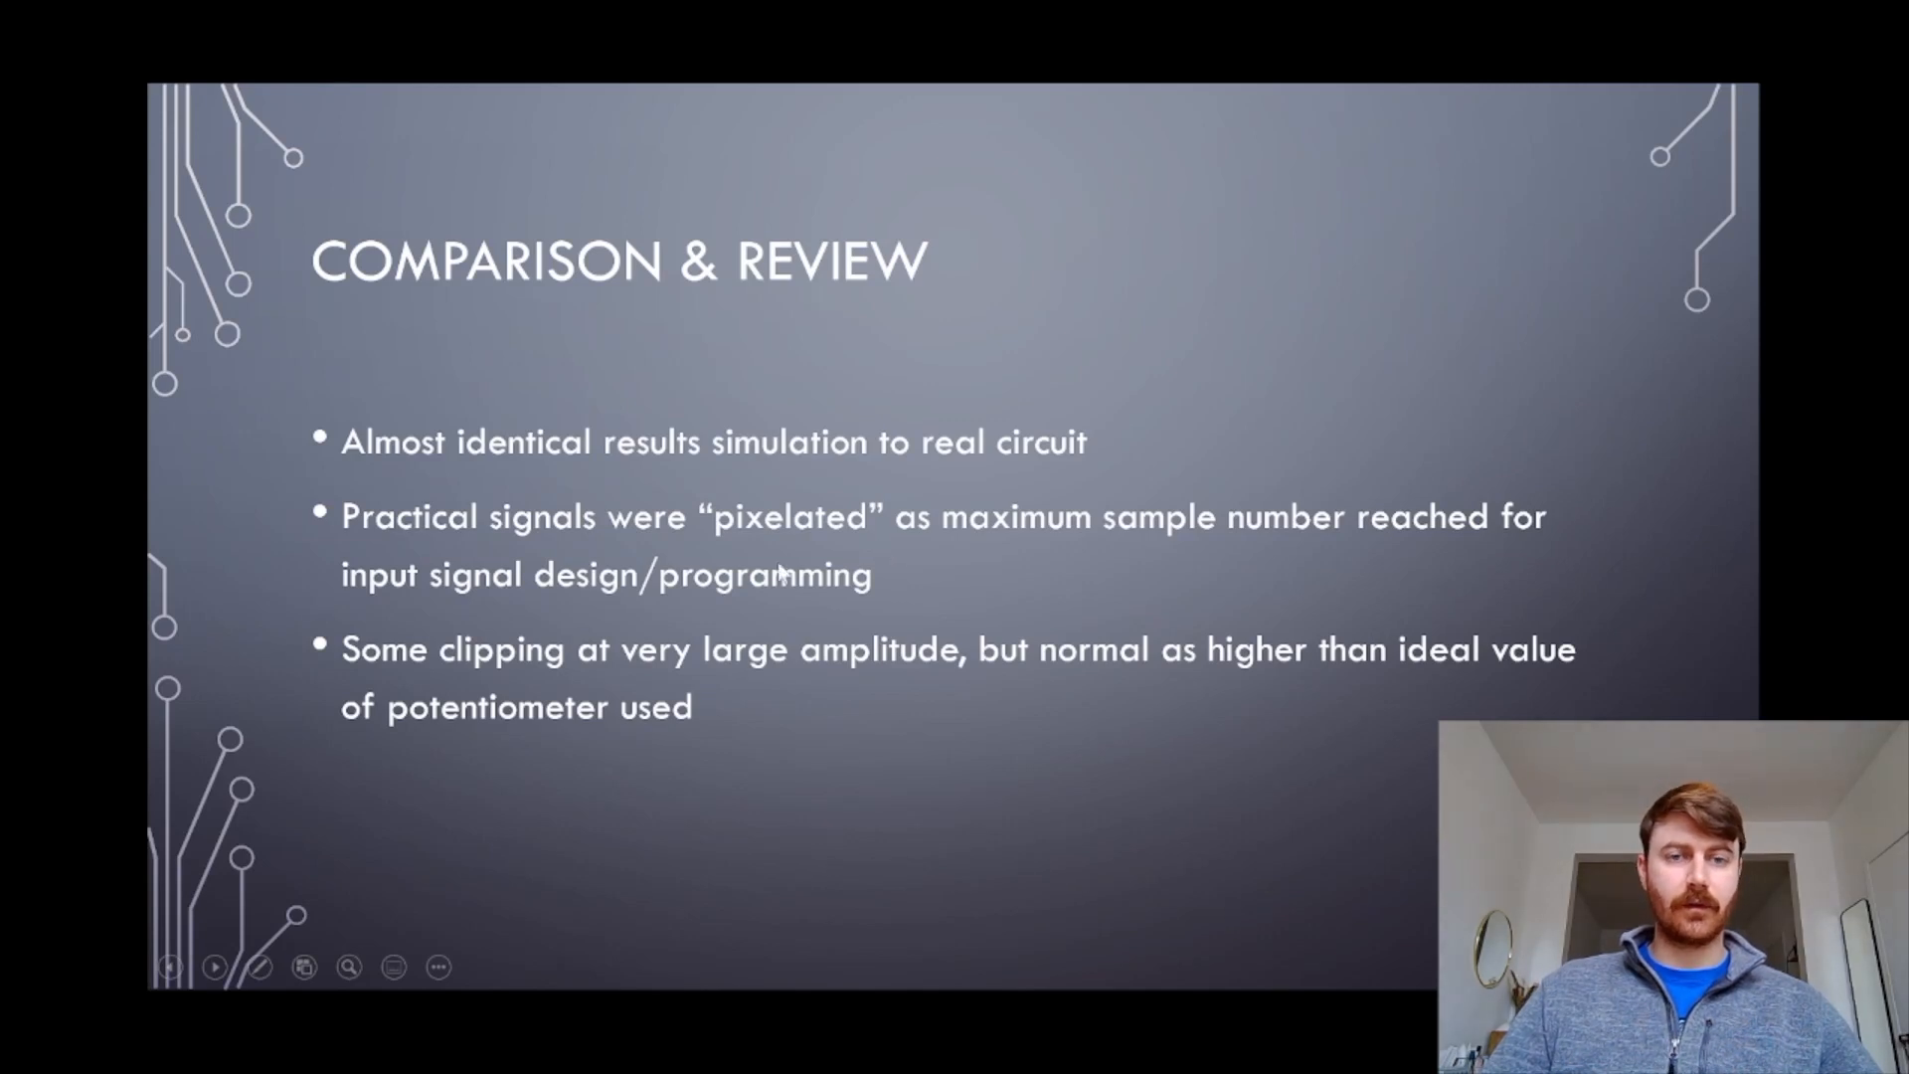
{"action": "mouse_move", "coordinate": [883, 556]}
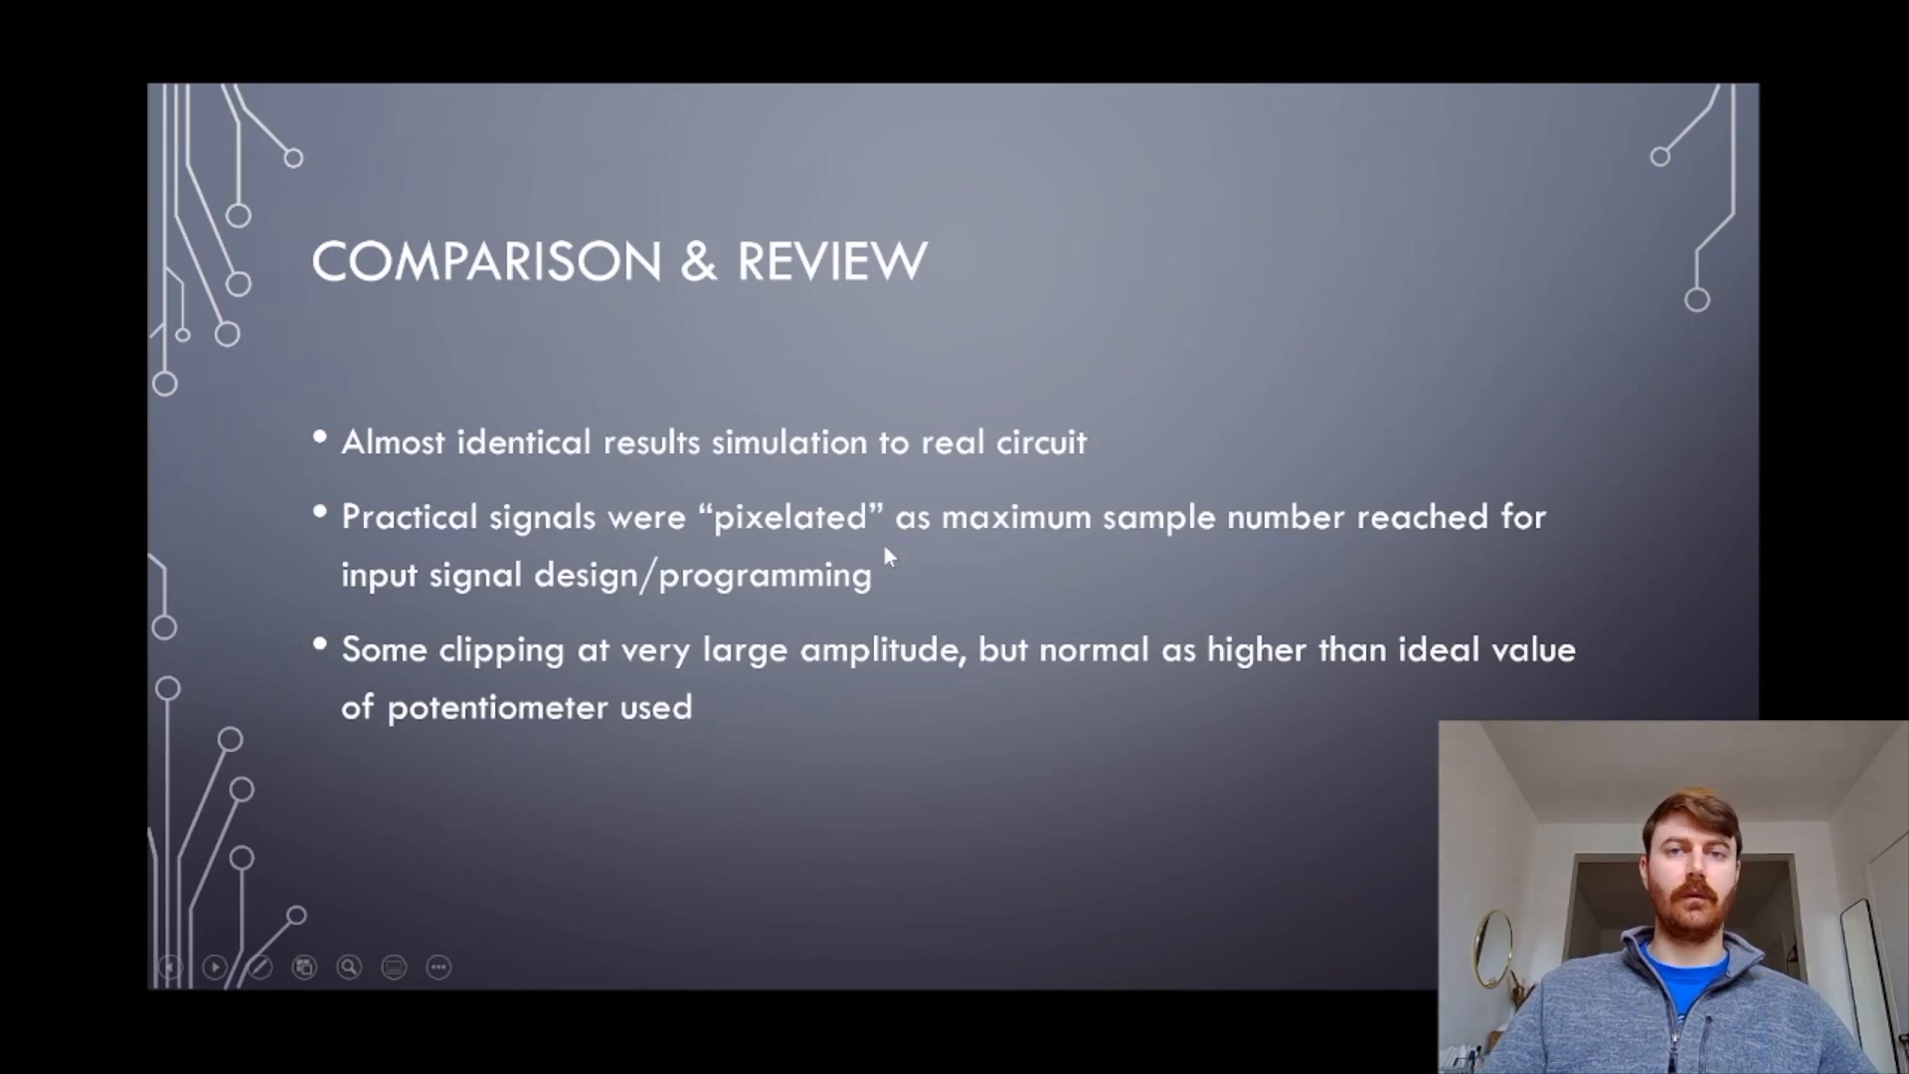
{"action": "mouse_move", "coordinate": [915, 566]}
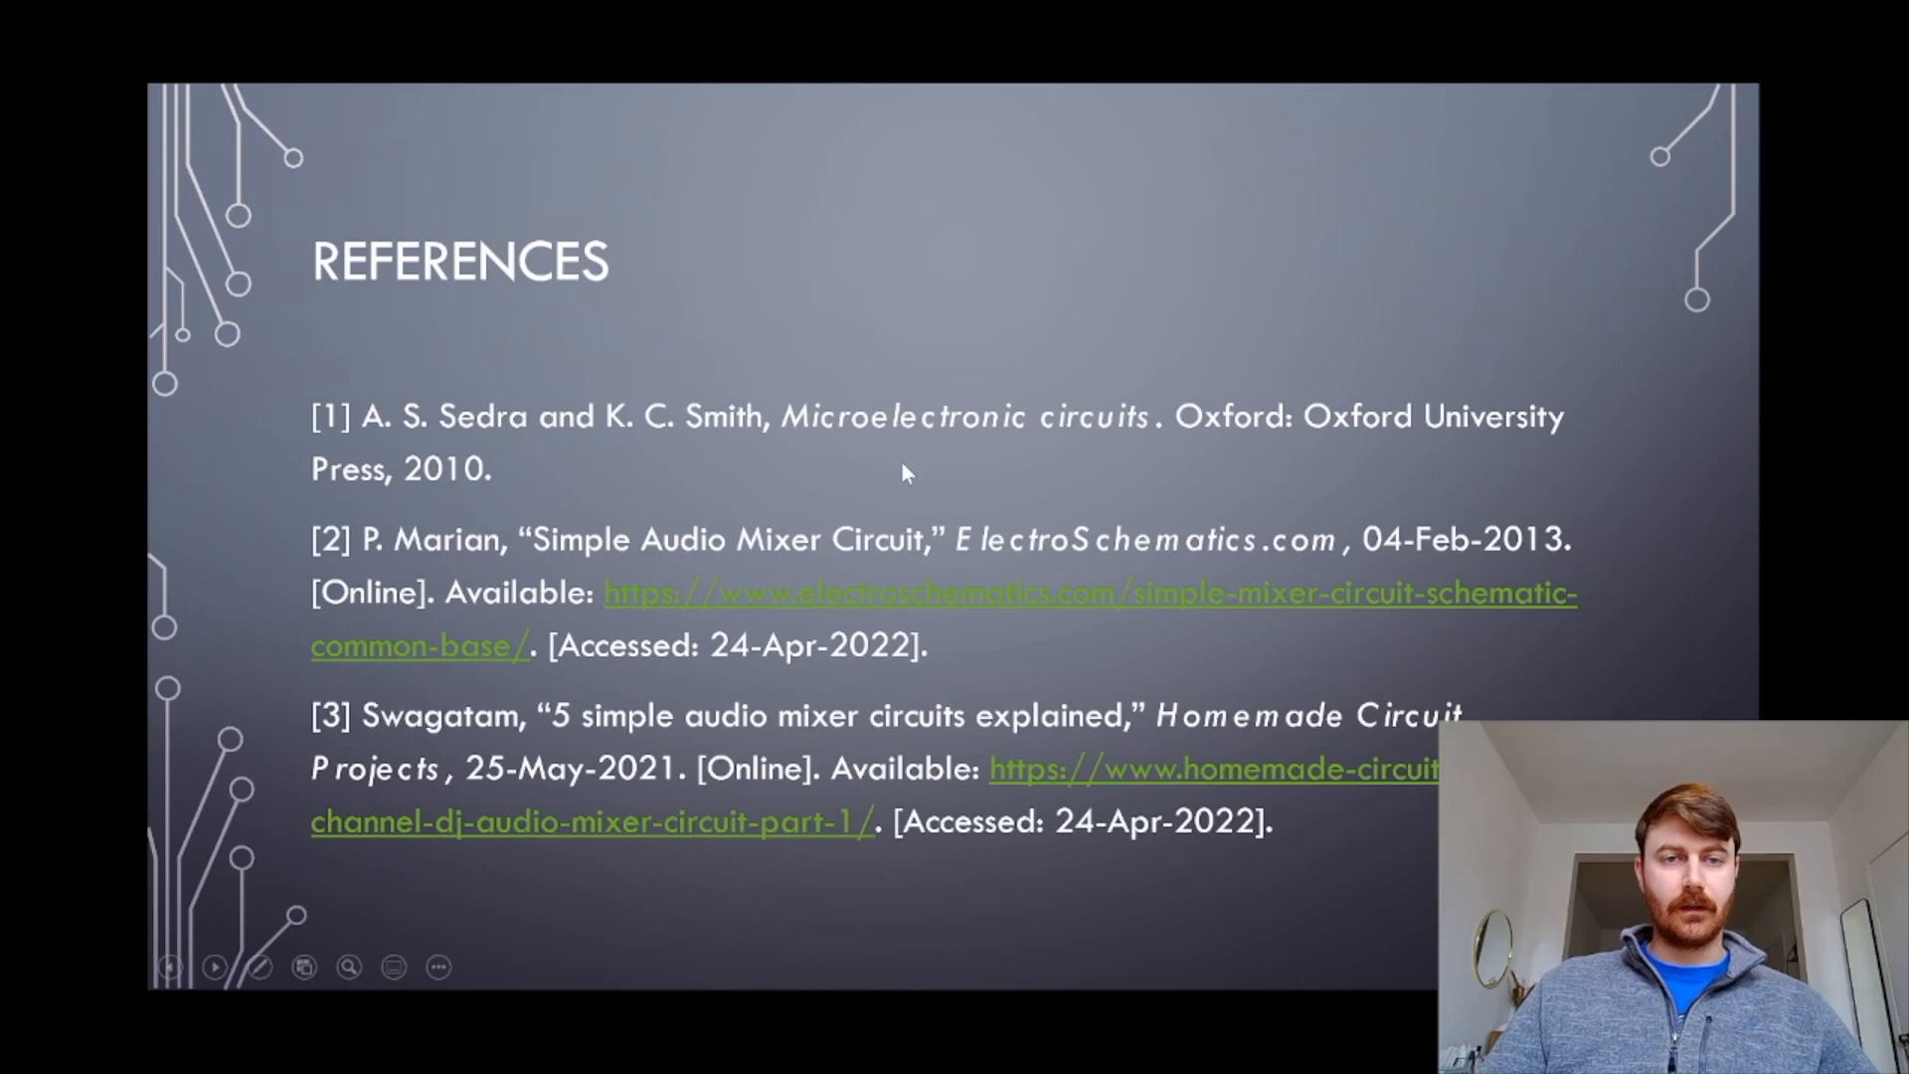
{"action": "mouse_move", "coordinate": [889, 473]}
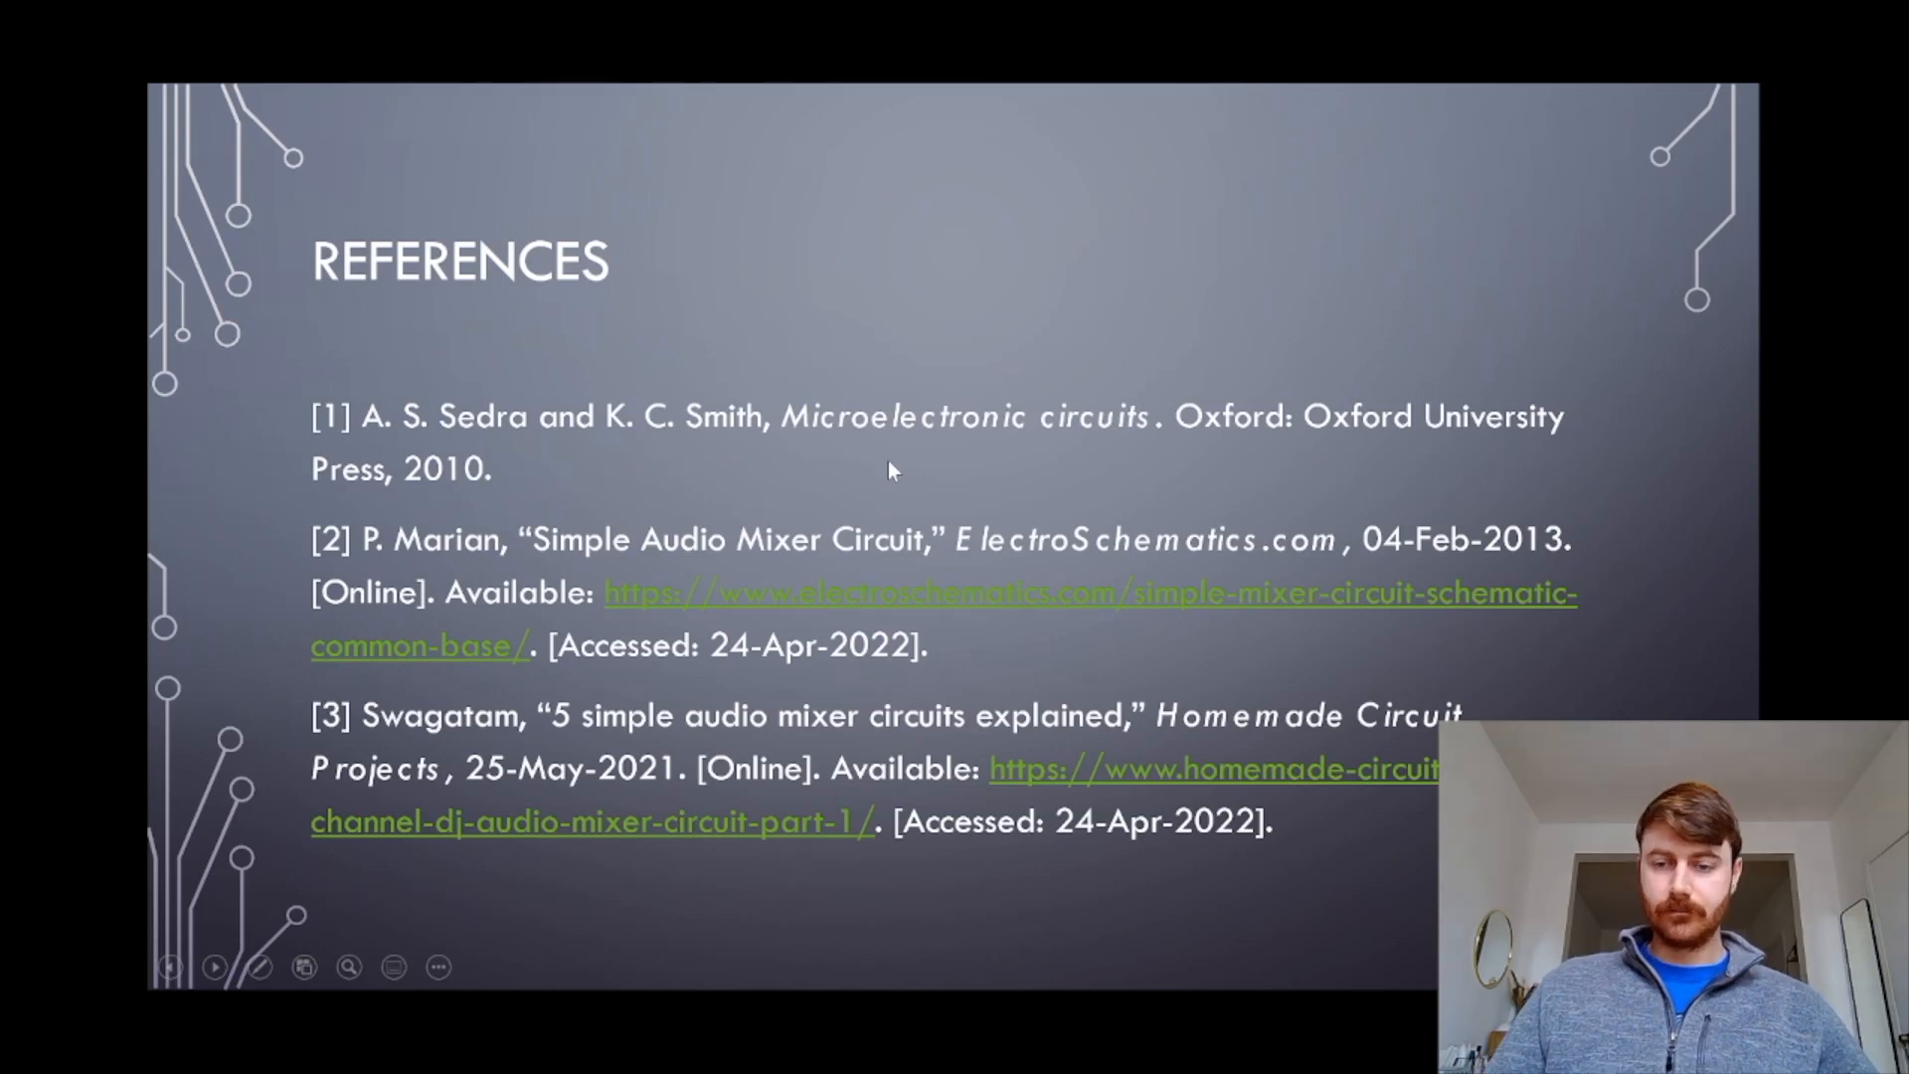